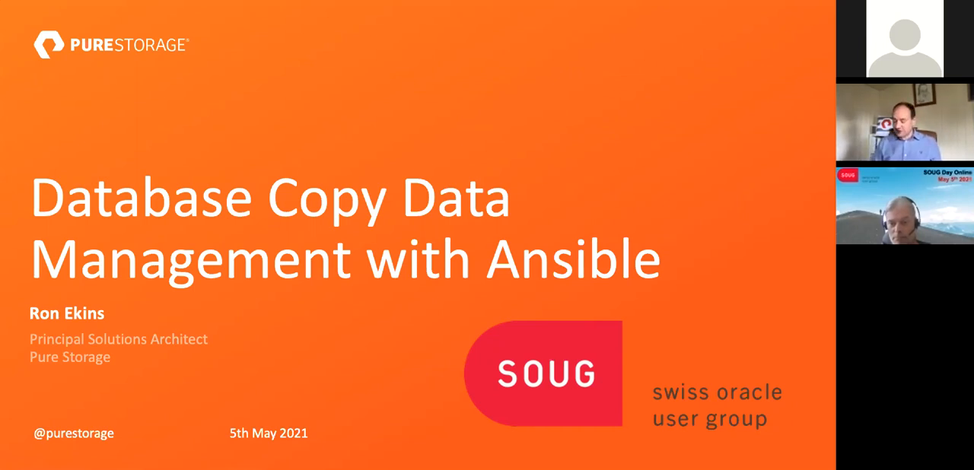
Advance from the title slide to the Magic Quadrant for Primary Storage Arrays slide.
key(Right)
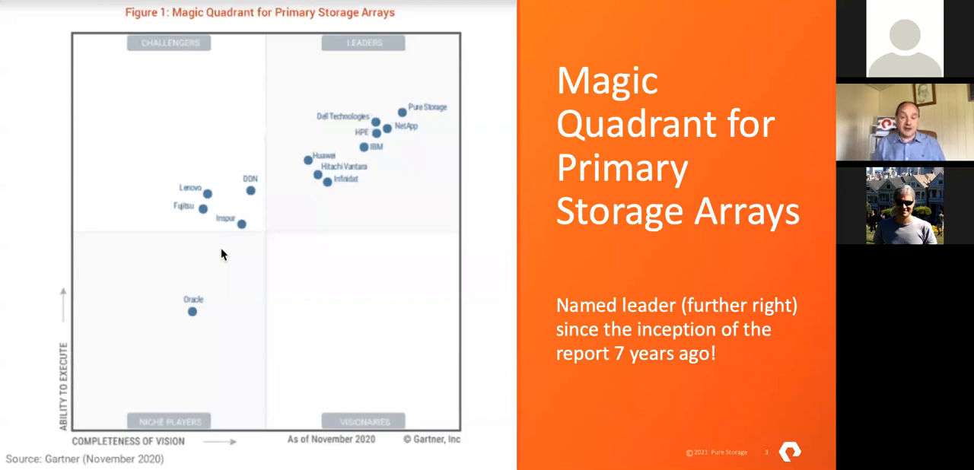
Advance through the Agenda and IaC section divider to the Infrastructure as Code slide.
key(right)
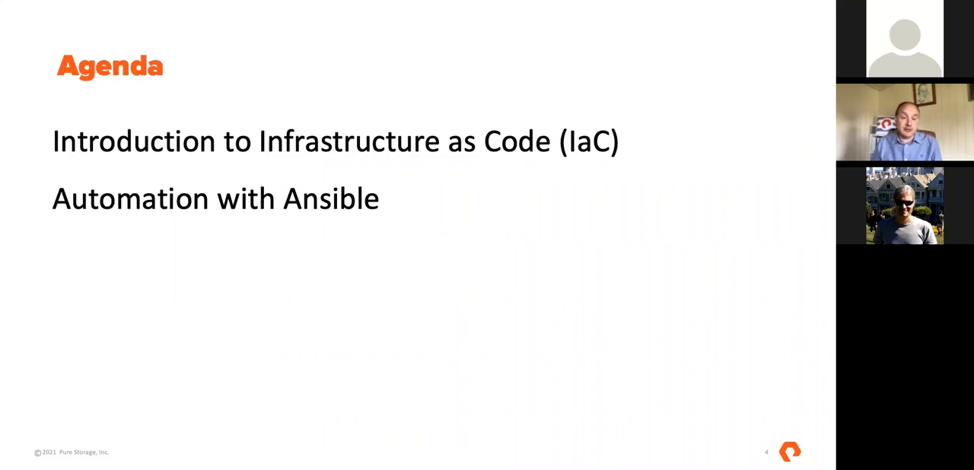
key(right)
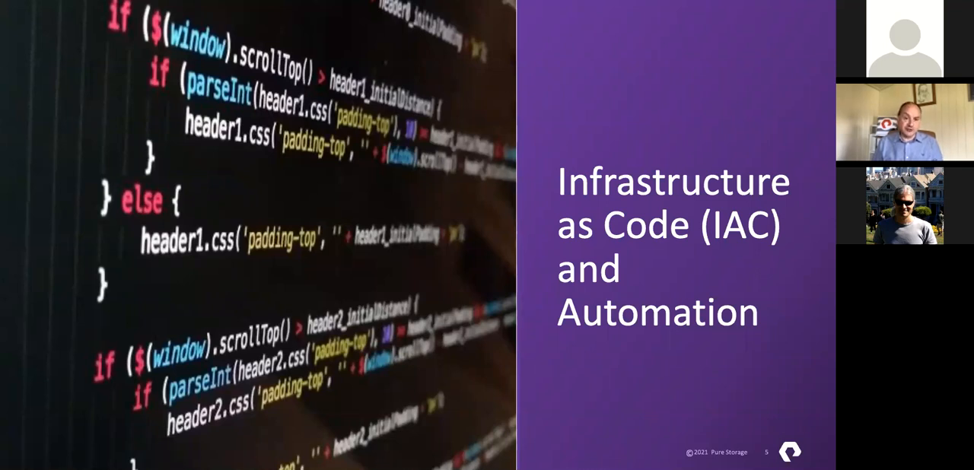
key(Right)
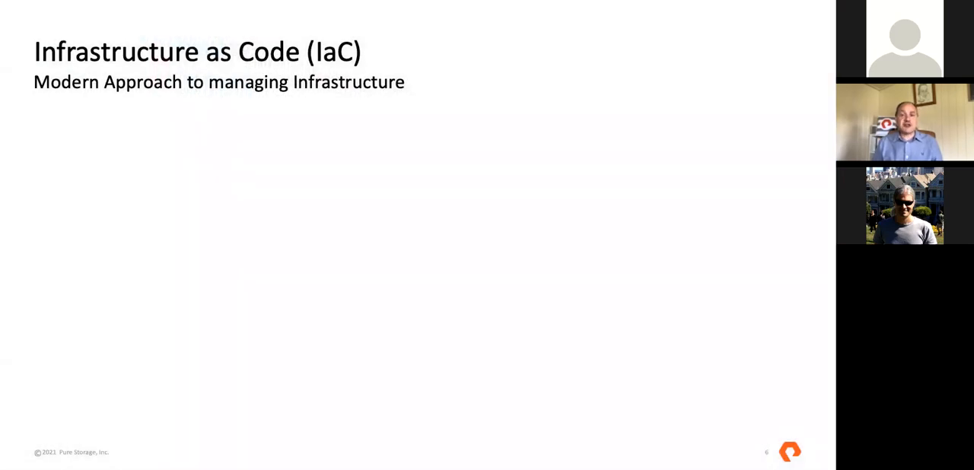
Advance to the Full stack automation — Needs to Cover slide with the puzzle-piece image.
key(right)
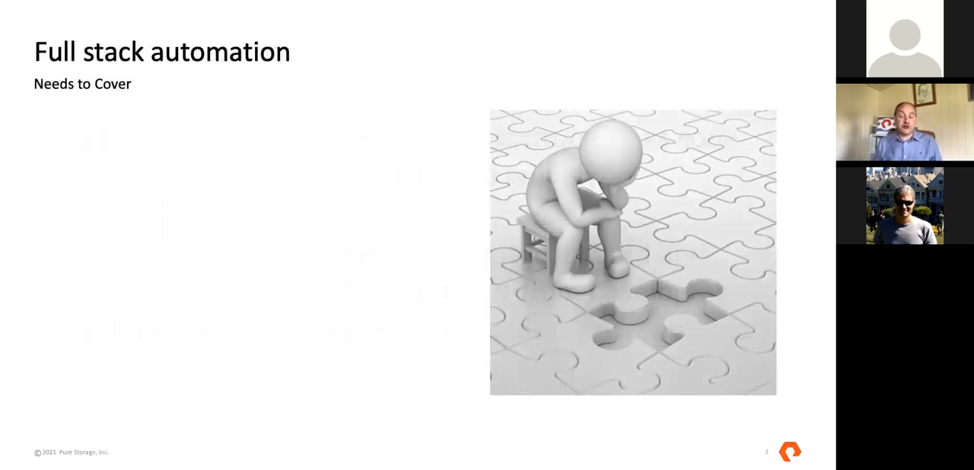
Reveal the Infrastructure, Operating Systems, Applications and Database bullets with the missing-piece callout.
key(Right)
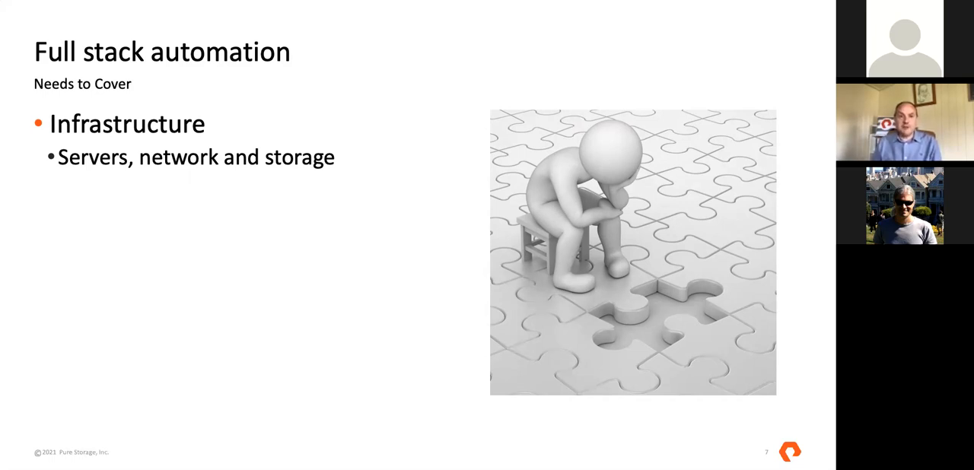
key(right)
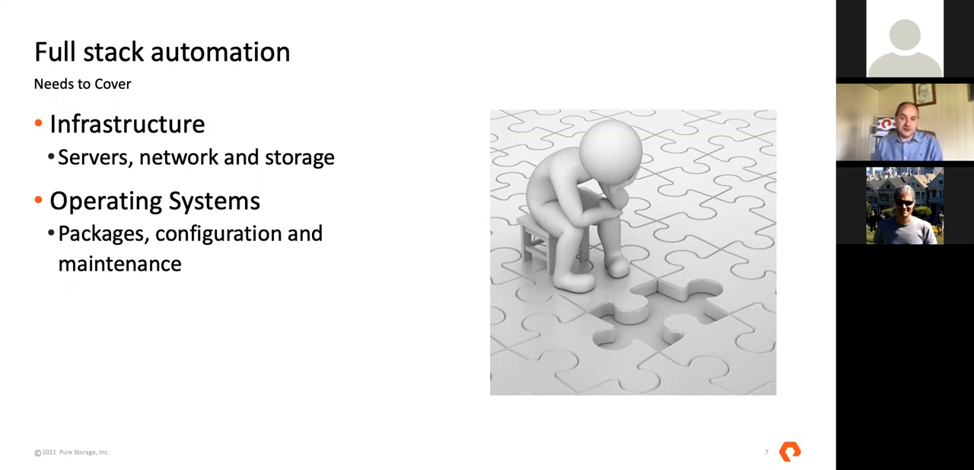
key(right)
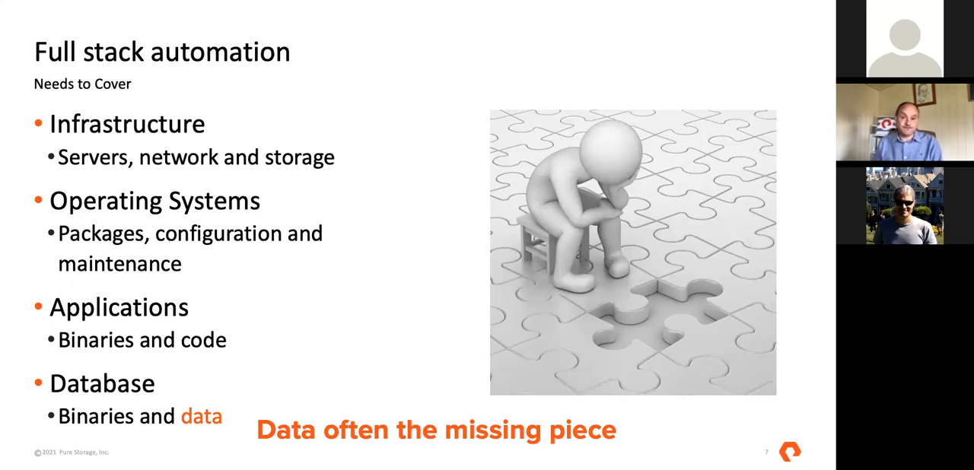
Advance past The missing piece slide to the Introducing Ansible title slide.
key(Right)
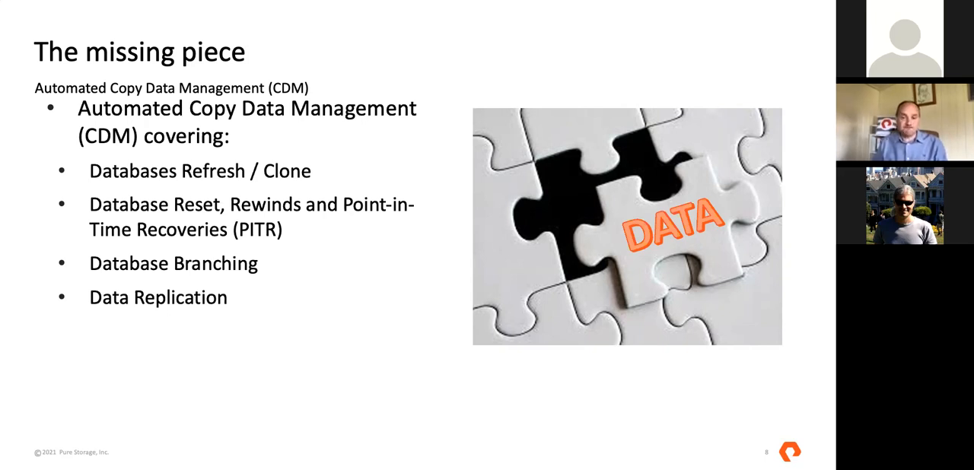
key(Right)
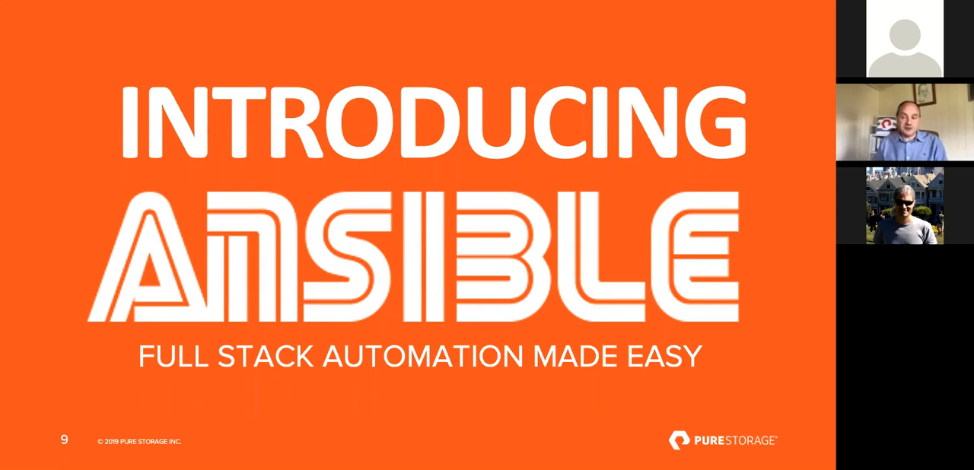
Advance past the What is Ansible? slide to the Ansible Basics slide.
key(Right)
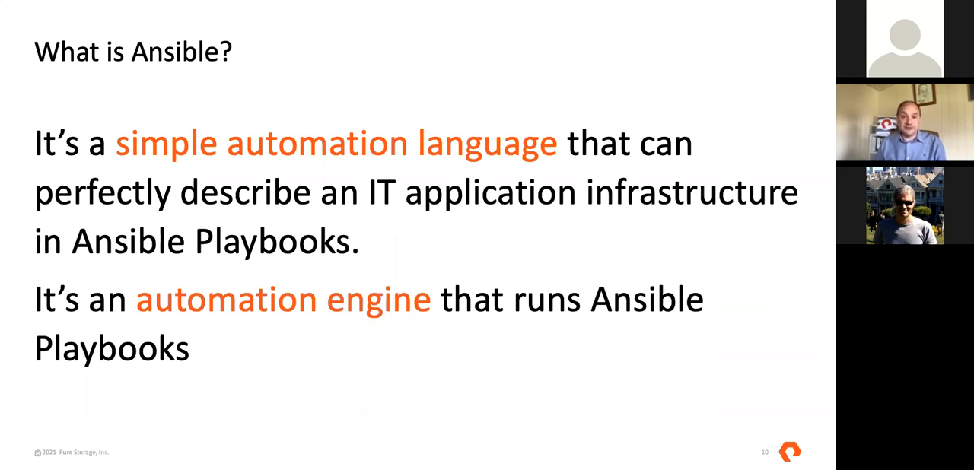
key(right)
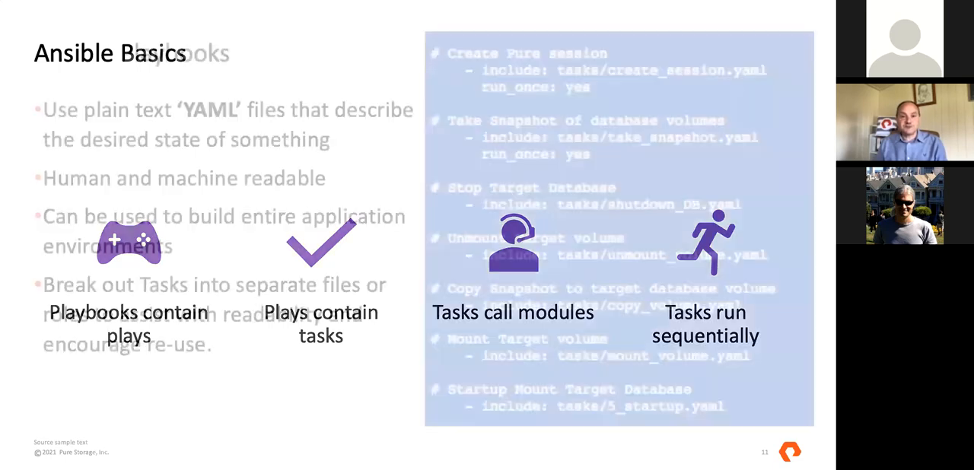
key(Right)
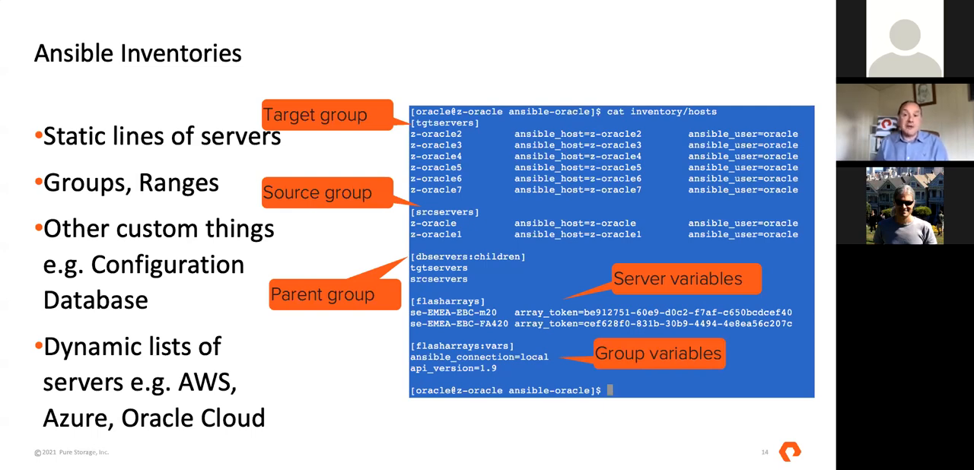
Advance to the 'Update and apply consistent changes' slide with sysctl and hosts-file examples.
key(Right)
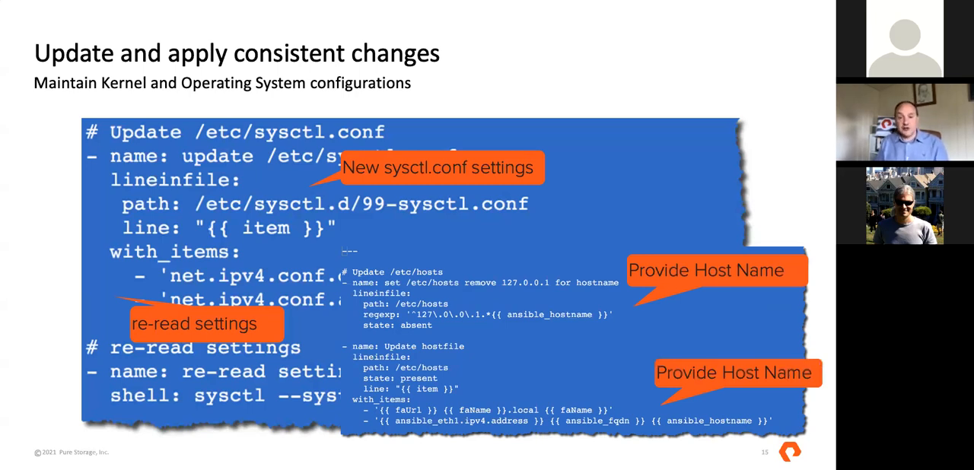
Advance to the Ansible 'shell' Module slide with its database-check example.
key(Right)
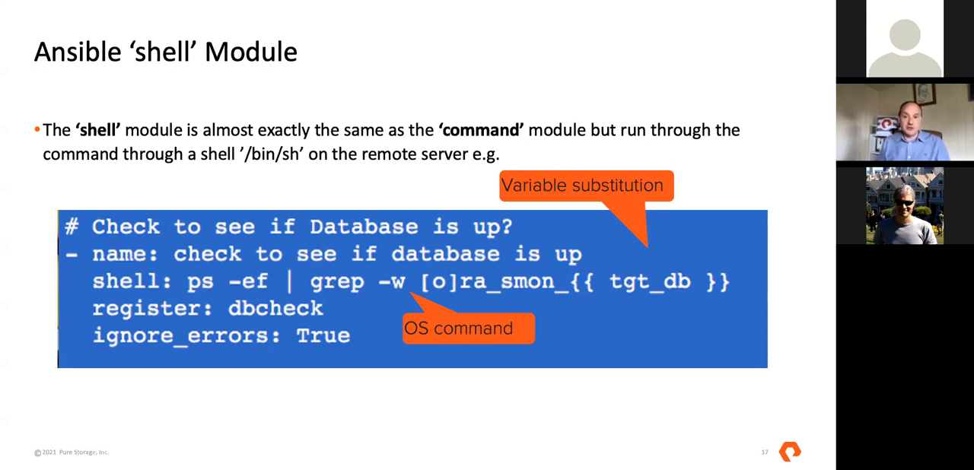
Advance past the shell module slide to the Ansible 'mount' Module slide.
key(Right)
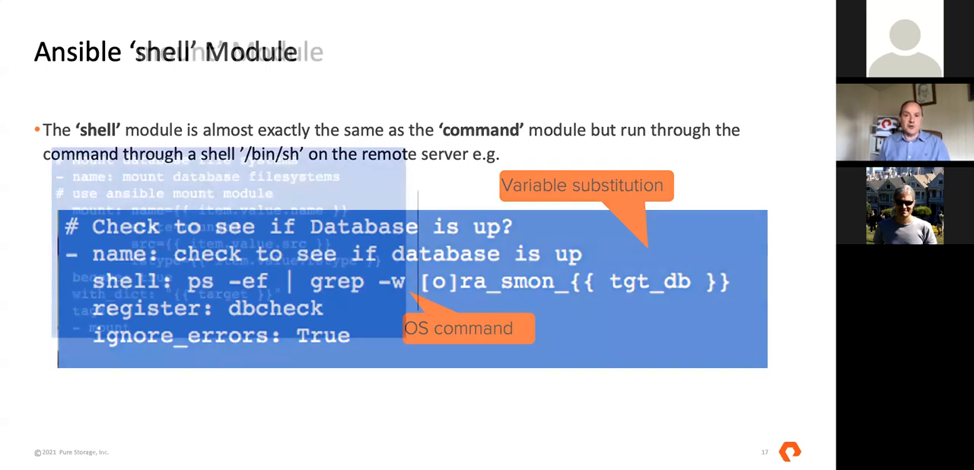
key(Right)
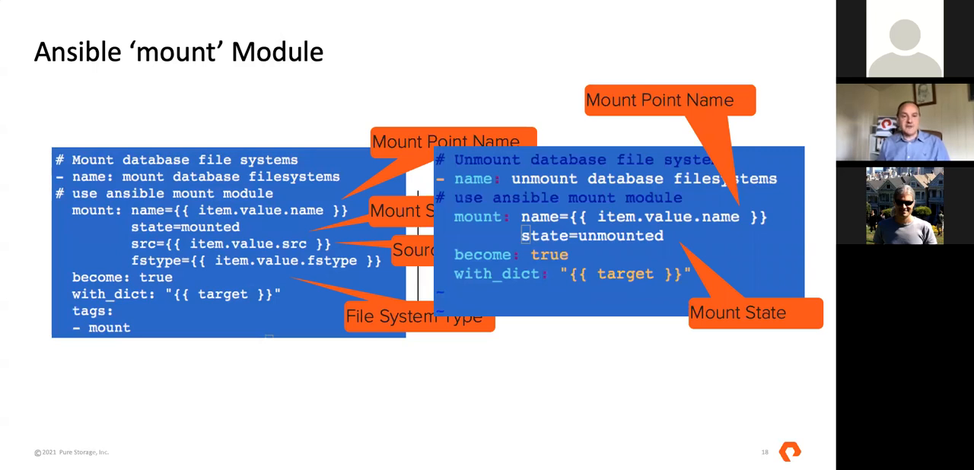
Advance through the 'copy' module slide to the Jinja2 rename.sql template slide.
key(right)
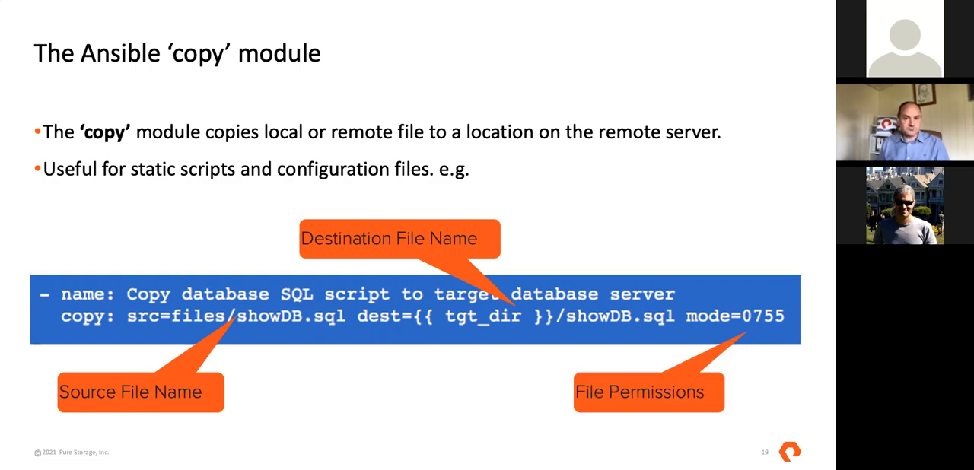
key(right)
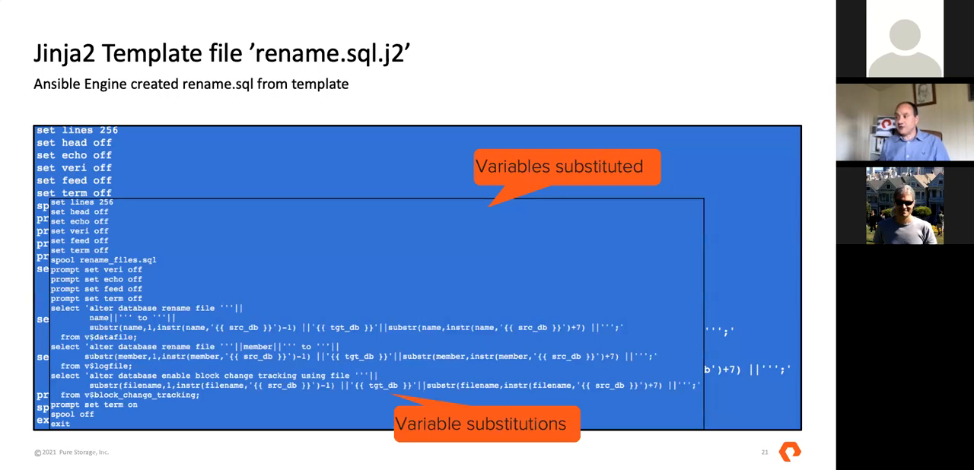
Advance the shared deck toward the Ansible unarchive module slide about unzipping APEX media.
key(Right)
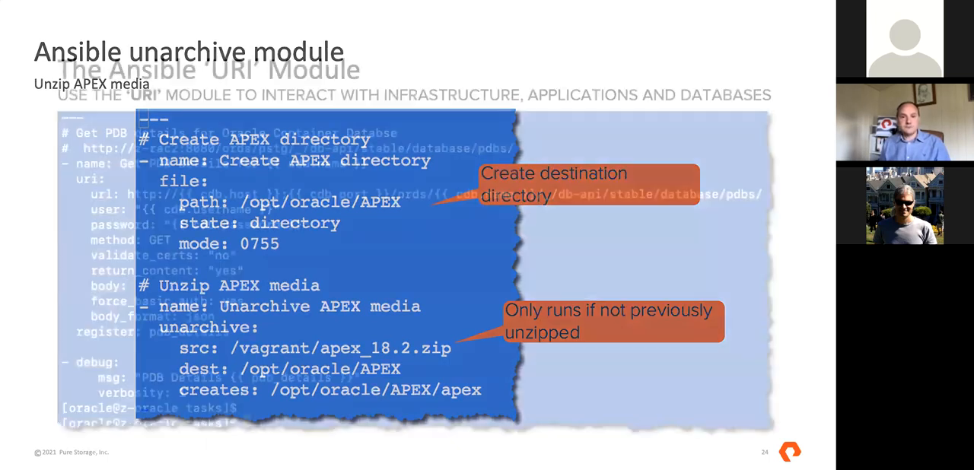
Advance the shared deck to 'The Ansible URI Module' slide with the PDB details example.
key(right)
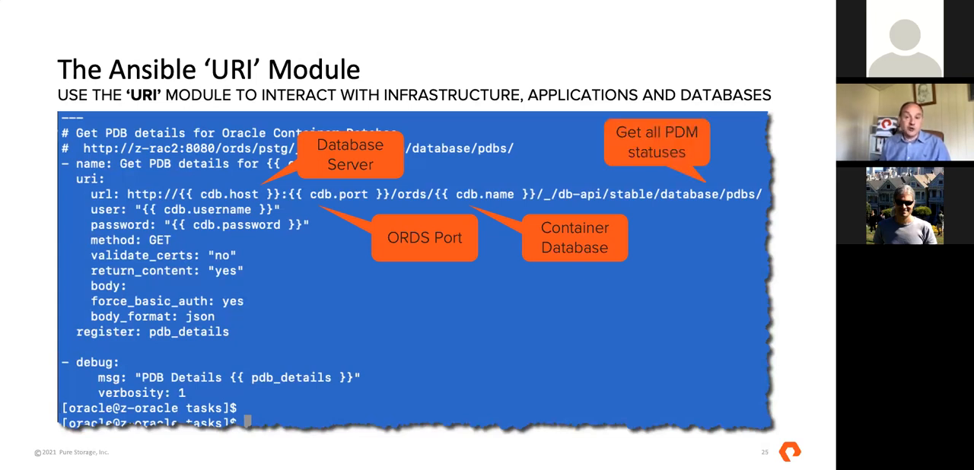
Advance past the URI module slide to 'Performing PDB lifecycle management with ORDS'.
key(Right)
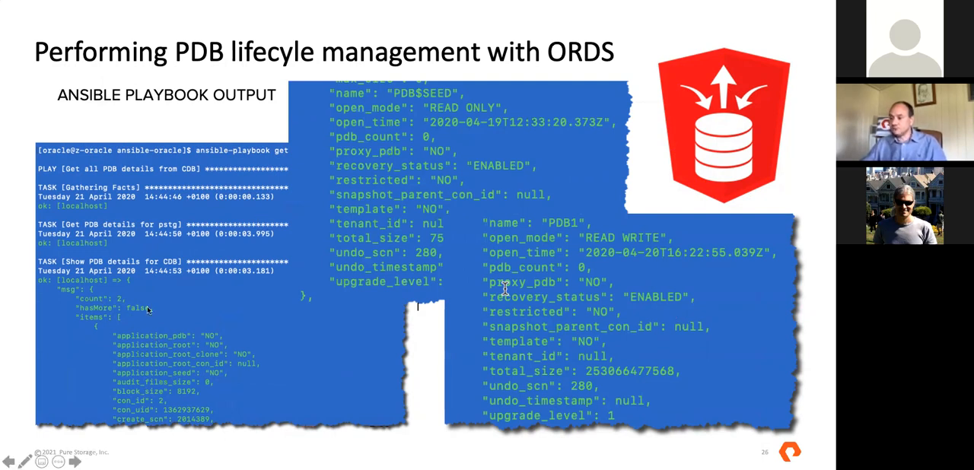
mouse_move(256, 444)
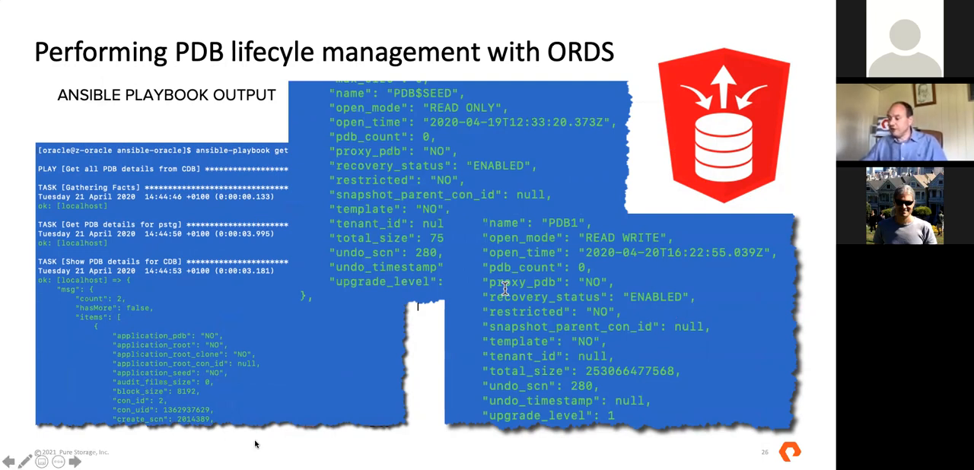
mouse_move(394, 26)
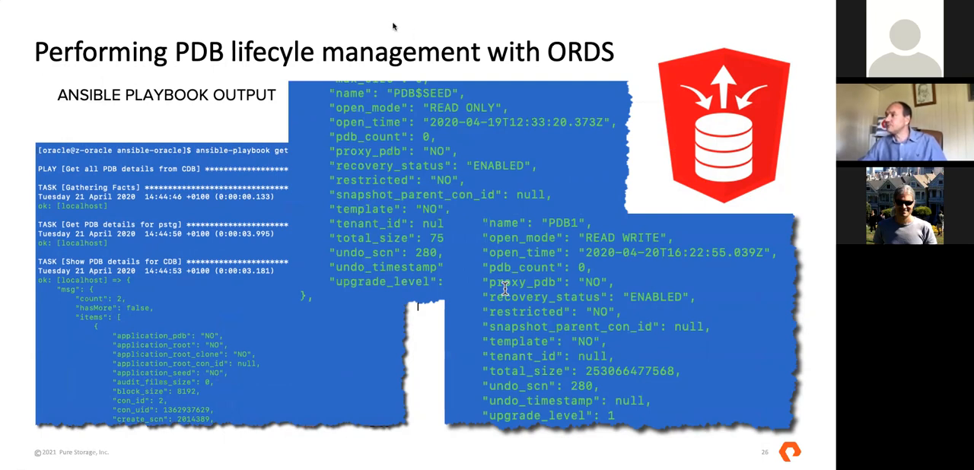
mouse_move(6, 155)
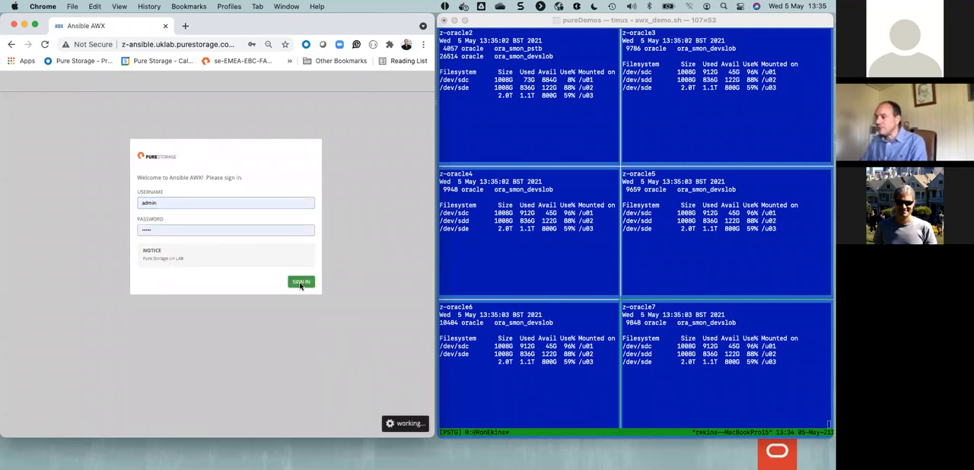
Bring the Chrome window with the Ansible AWX dashboard forward and dismiss the password-check prompt.
click(301, 282)
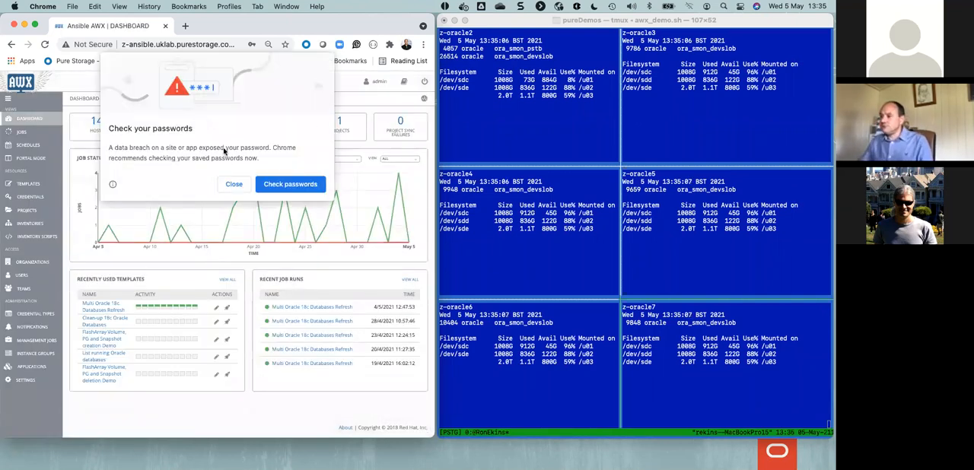
click(235, 184)
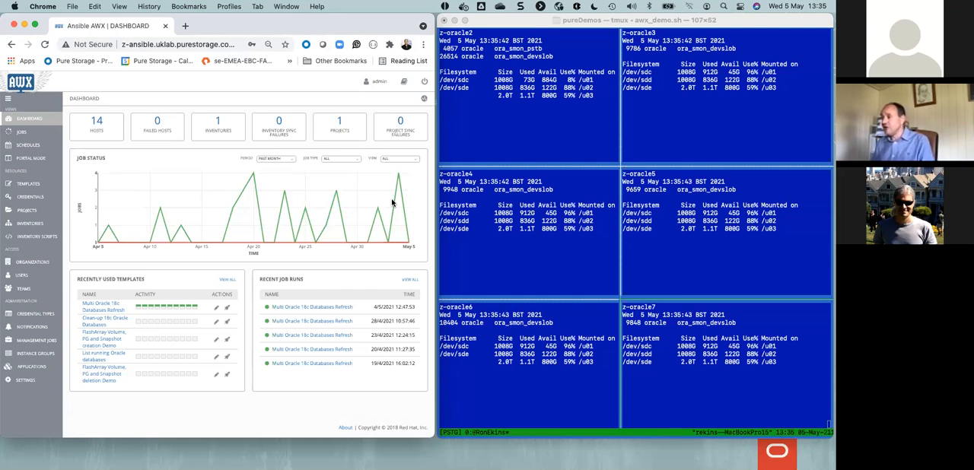
mouse_move(484, 170)
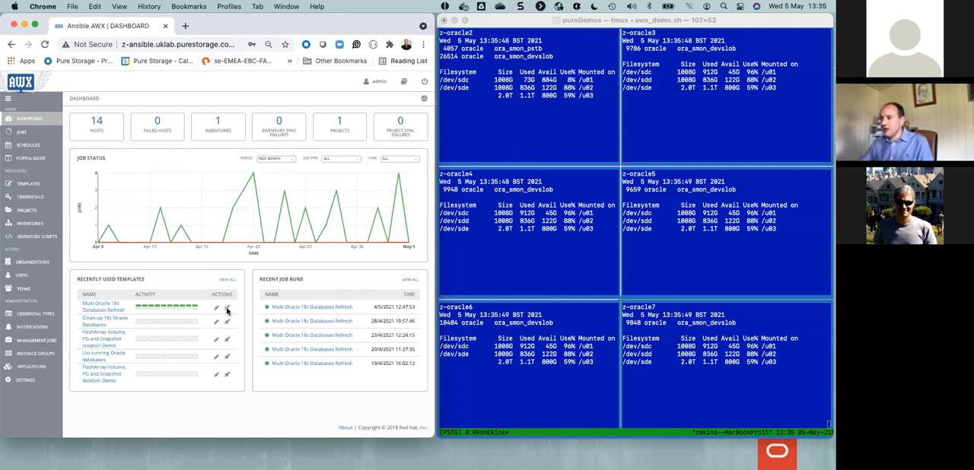
mouse_move(227, 393)
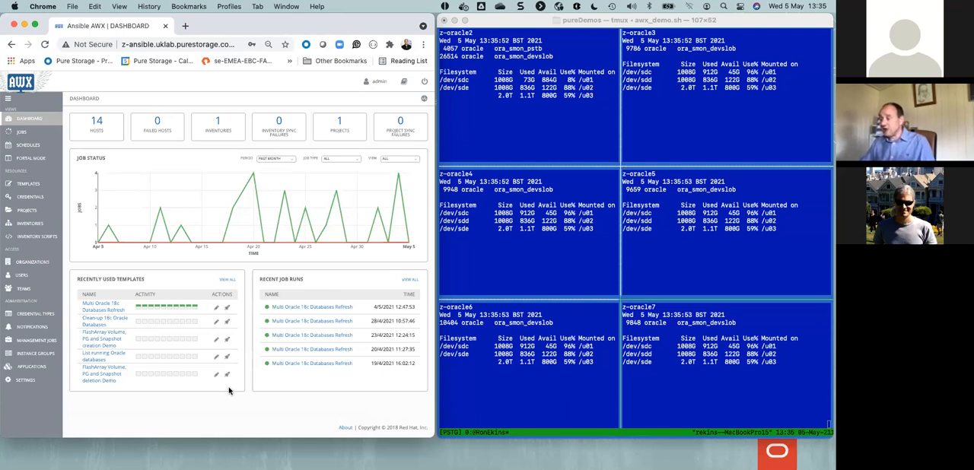
mouse_move(256, 330)
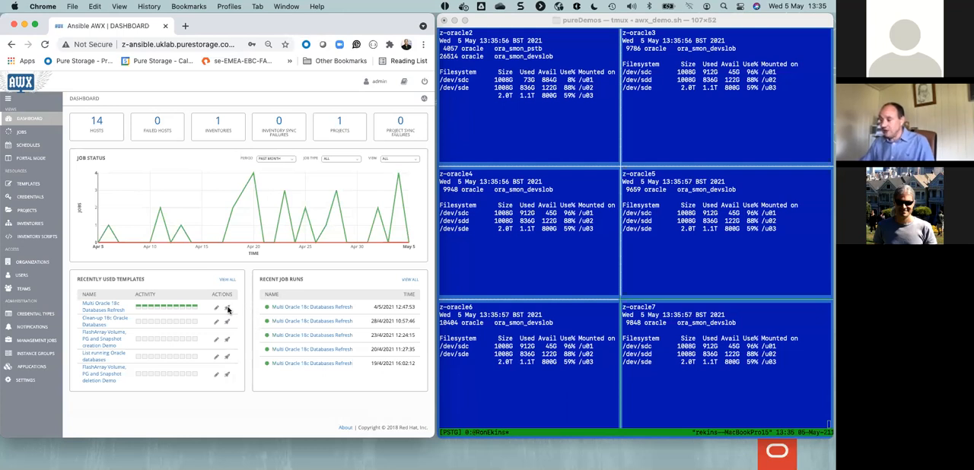
Launch the Multi Oracle 19c Database Refresh template with its survey values and show the job output full page.
click(227, 307)
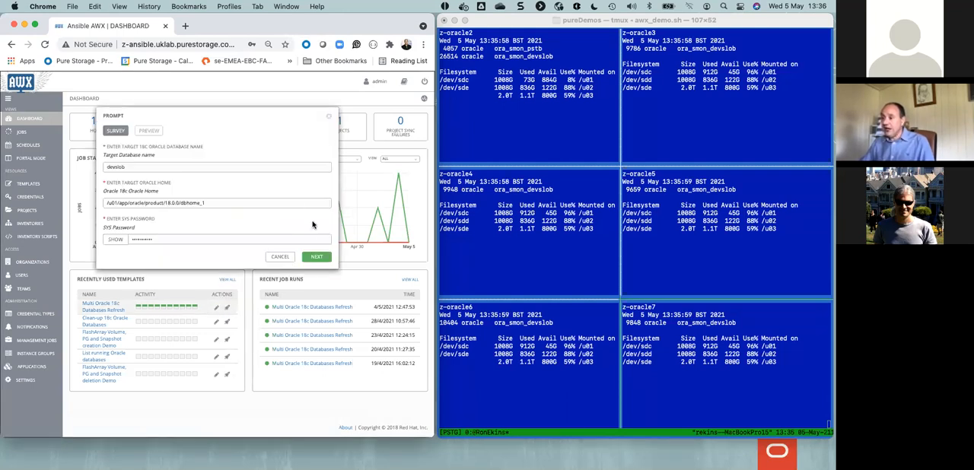
mouse_move(256, 214)
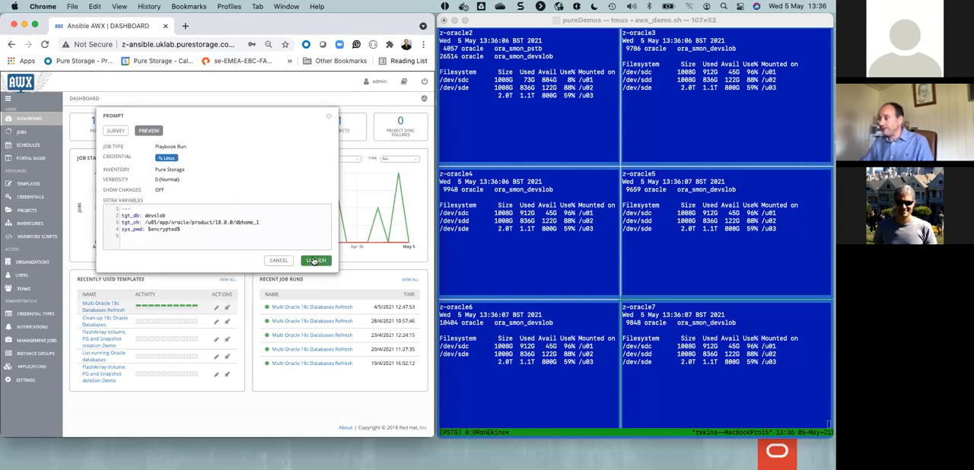
click(315, 260)
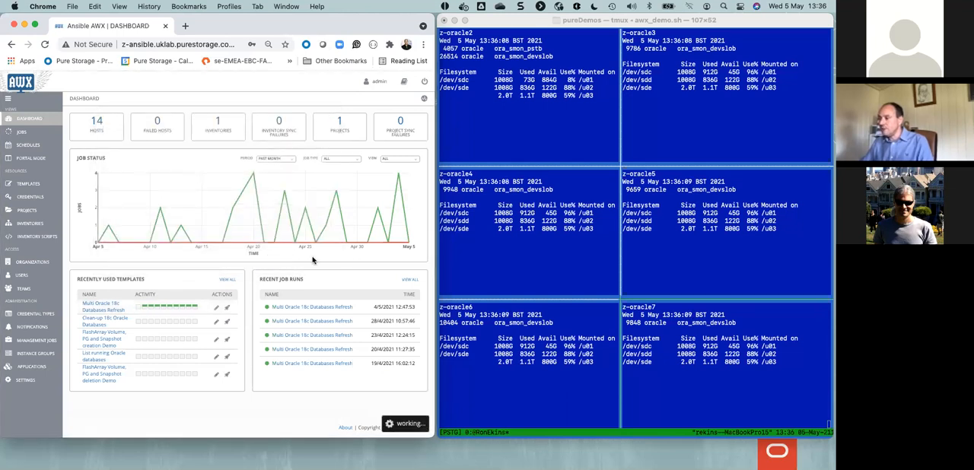
click(100, 307)
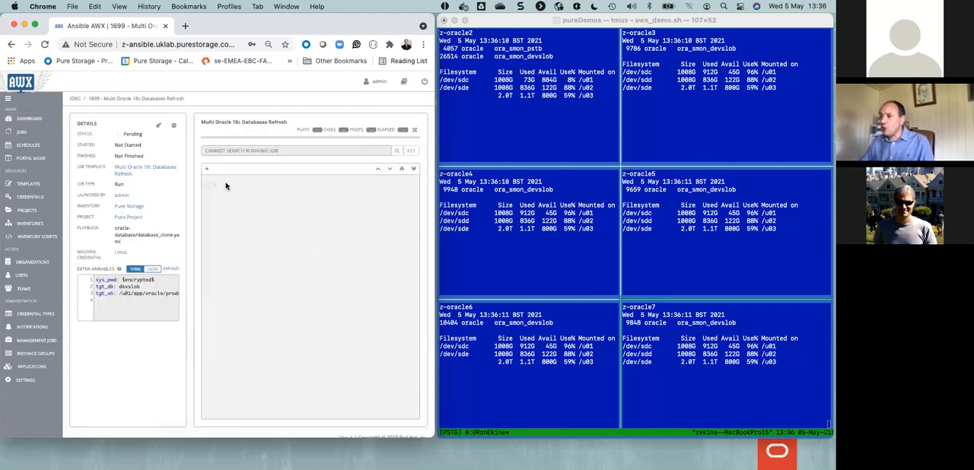
click(9, 99)
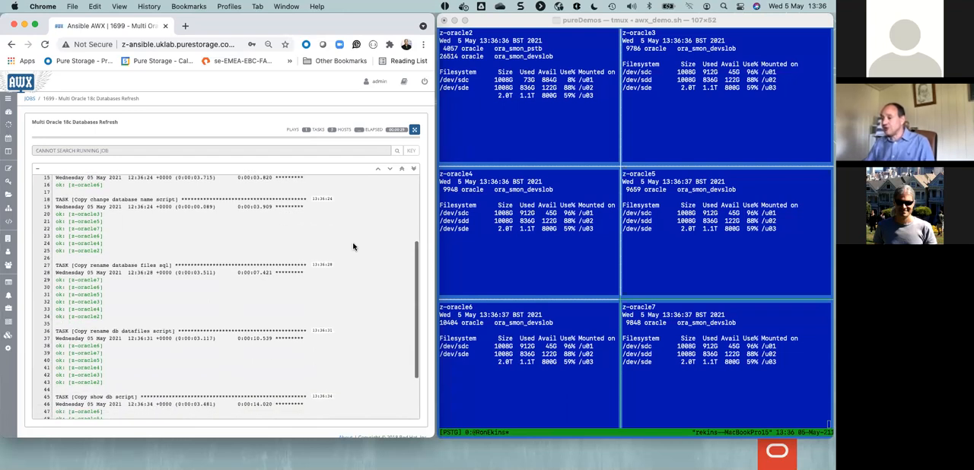
Follow the streaming task results down the job output across the Oracle hosts.
scroll(down, 3)
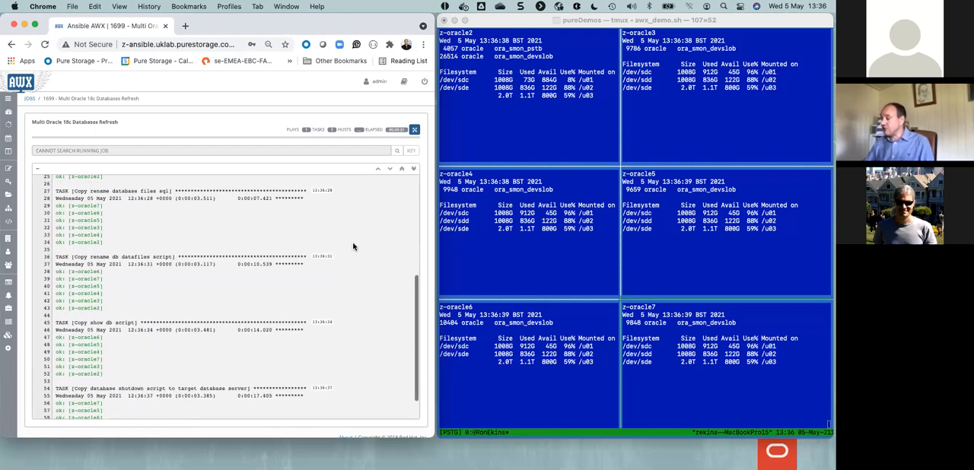
scroll(down, 3)
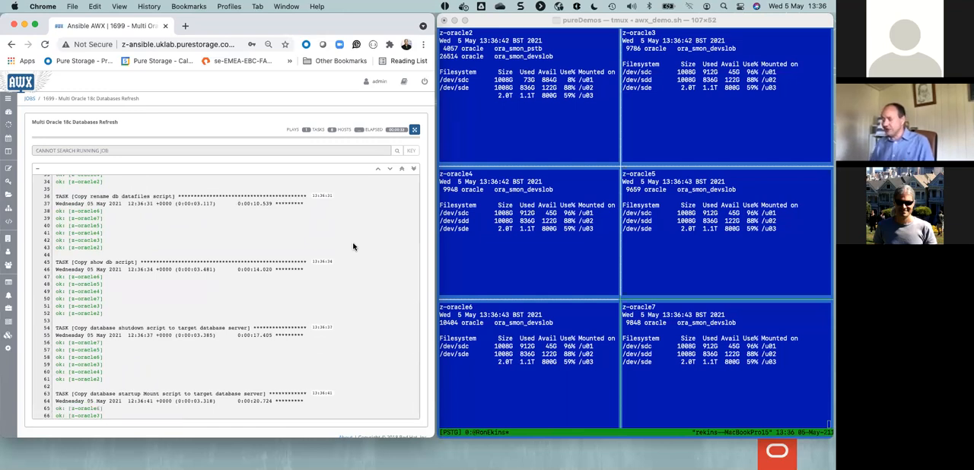
scroll(down, 3)
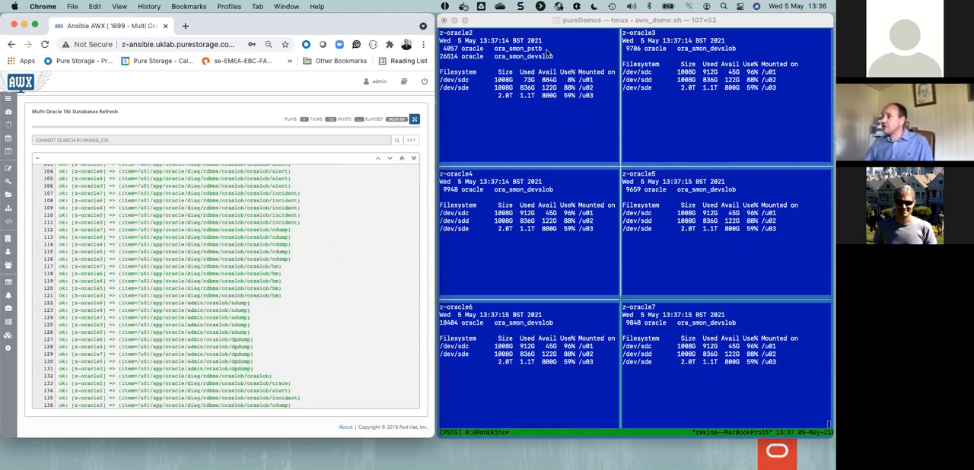
mouse_move(753, 251)
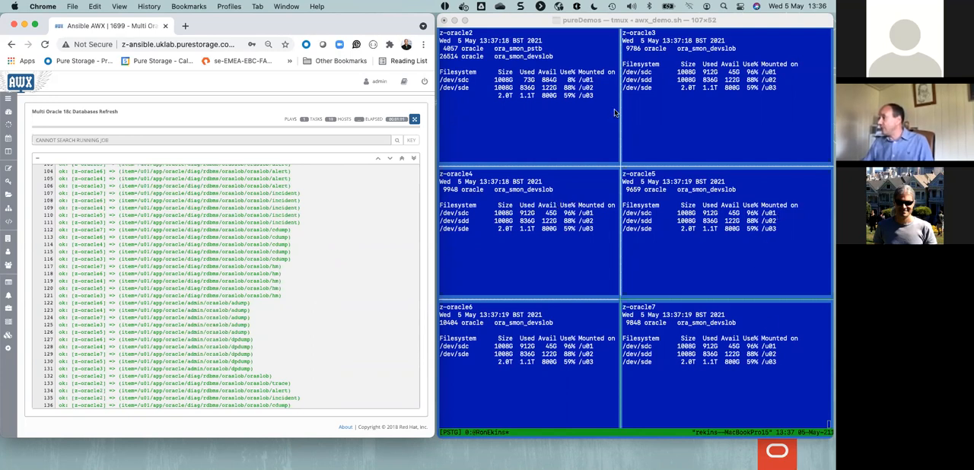
mouse_move(501, 204)
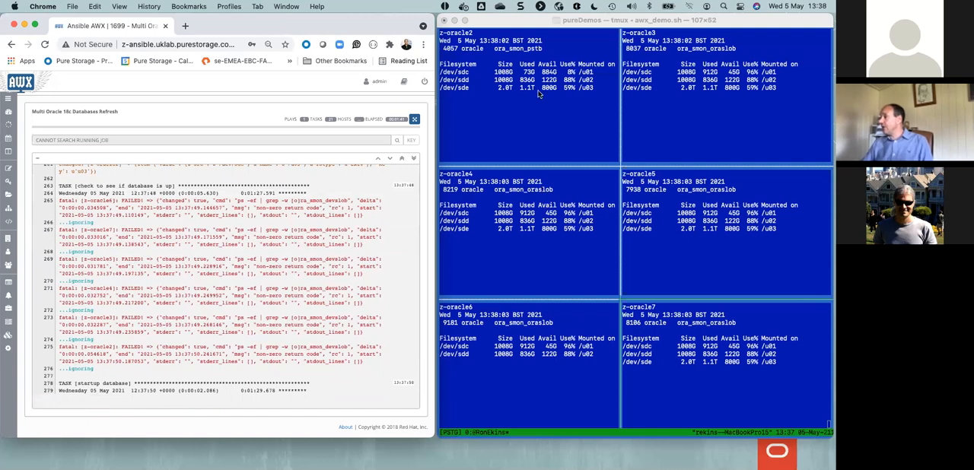
mouse_move(551, 329)
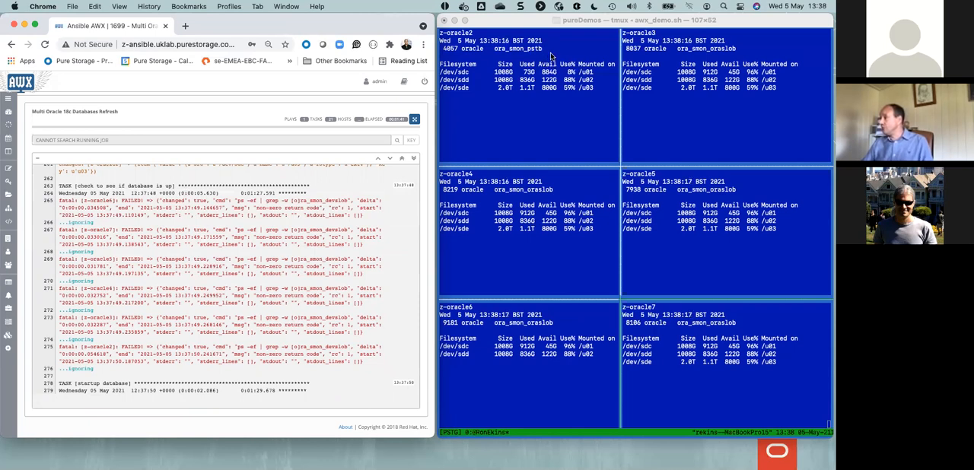
mouse_move(512, 134)
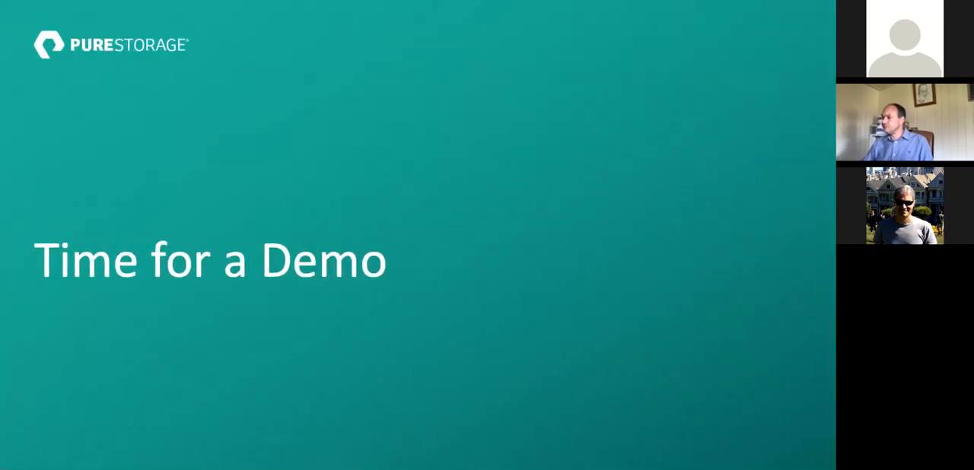
Advance past the demo divider to the Oracle database Refresh Demo architecture diagram.
key(Right)
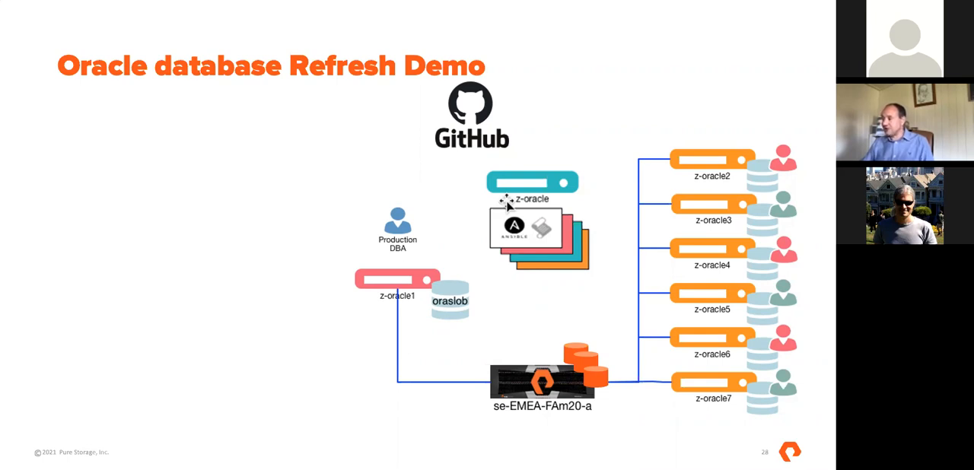
Reveal the refresh step bullets from the storage snapshot onward, then move to the Multiple Oracle Database refresh slide.
key(right)
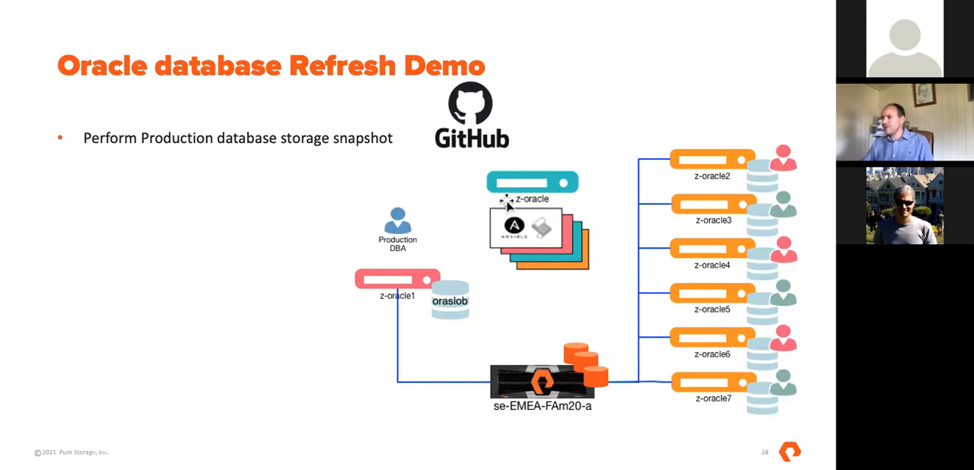
key(right)
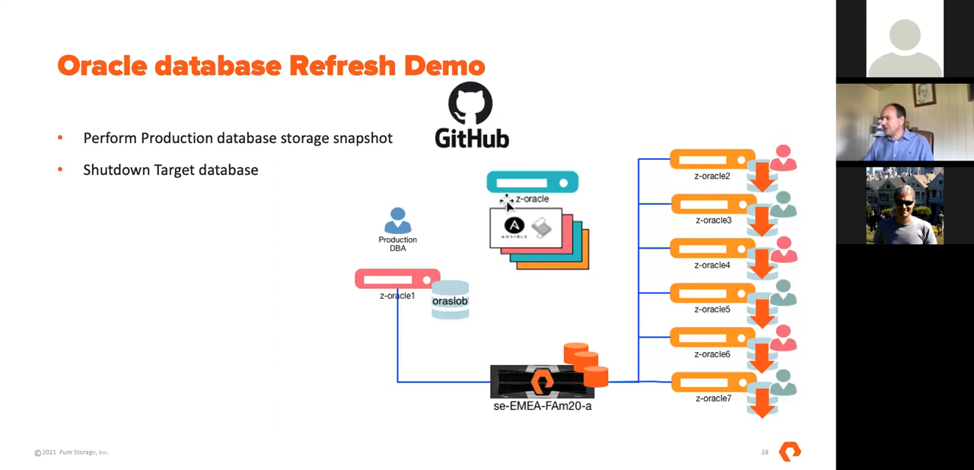
key(Right)
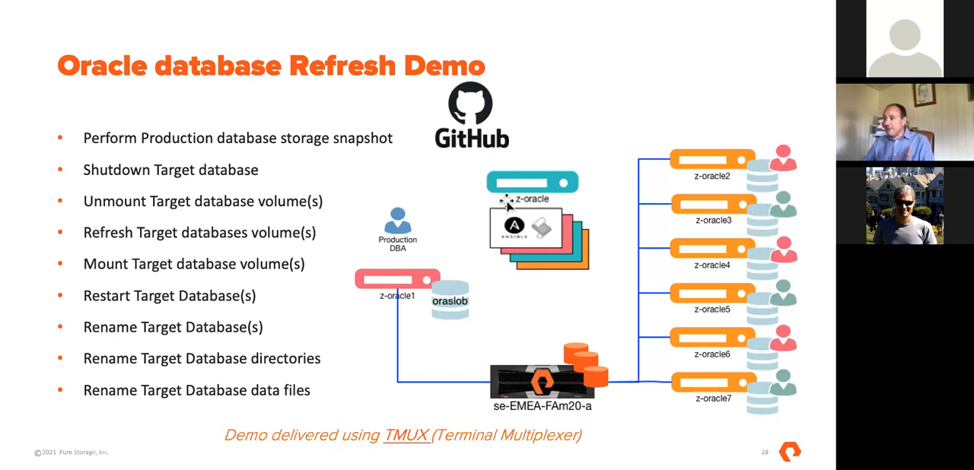
key(Right)
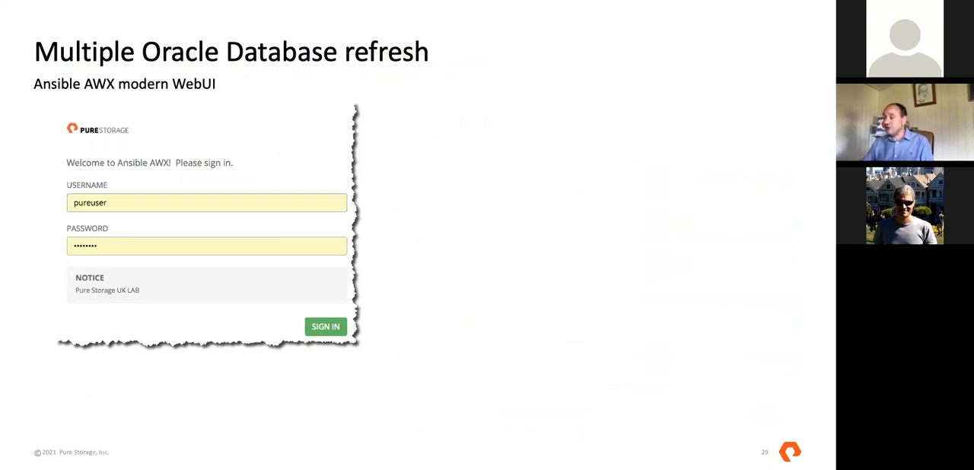
Reveal the AWX dashboard and survey screenshot, then leave the slideshow for PowerPoint's editor on the ORCA slide.
click(326, 326)
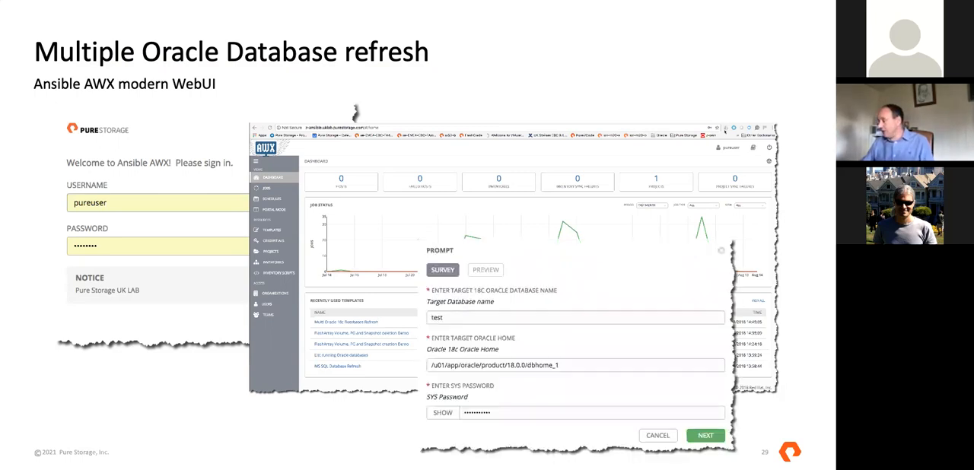
key(right)
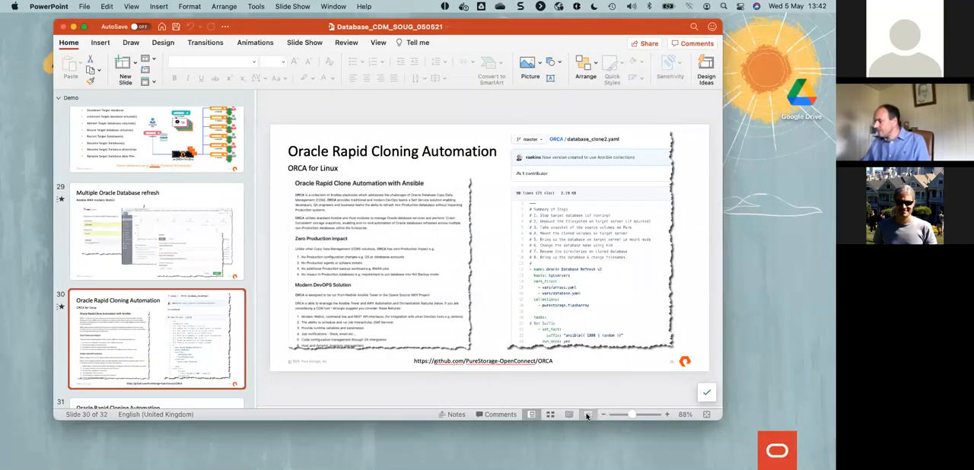
Switch from PowerPoint to the Chrome window with the live AWX refresh job output beside the tmux terminal panes.
click(587, 414)
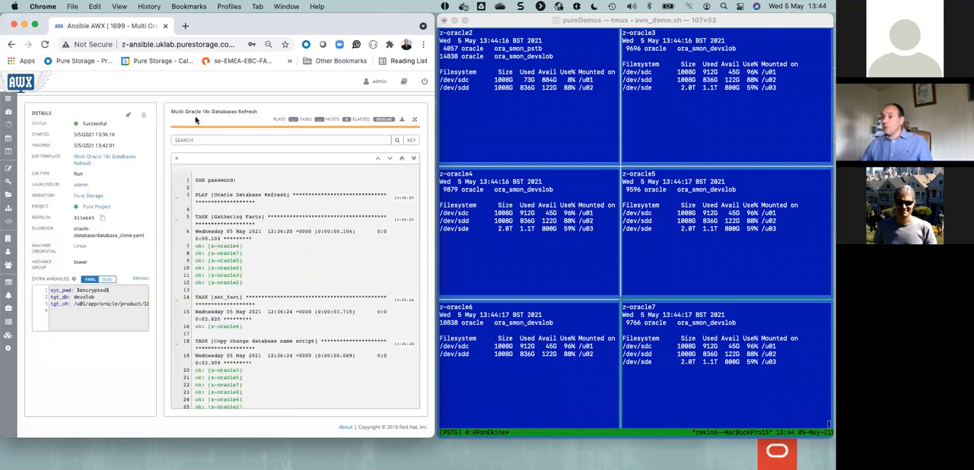
mouse_move(418, 120)
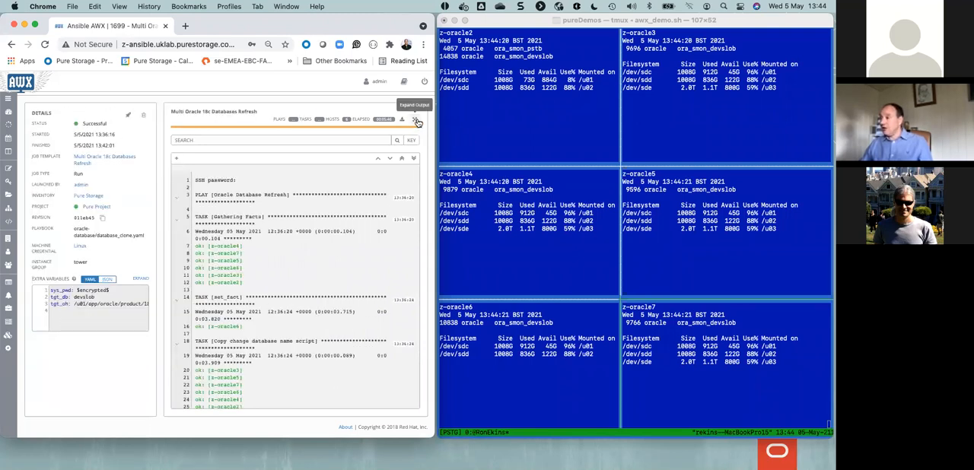
click(418, 122)
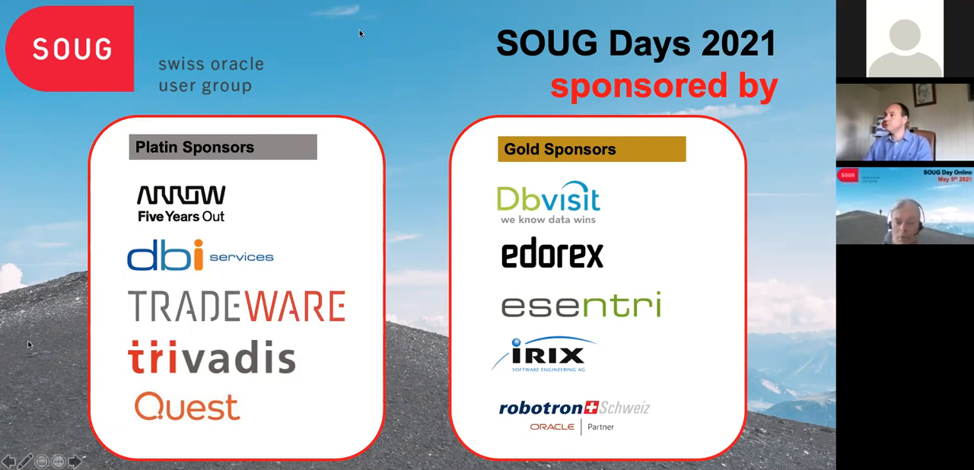
mouse_move(235, 192)
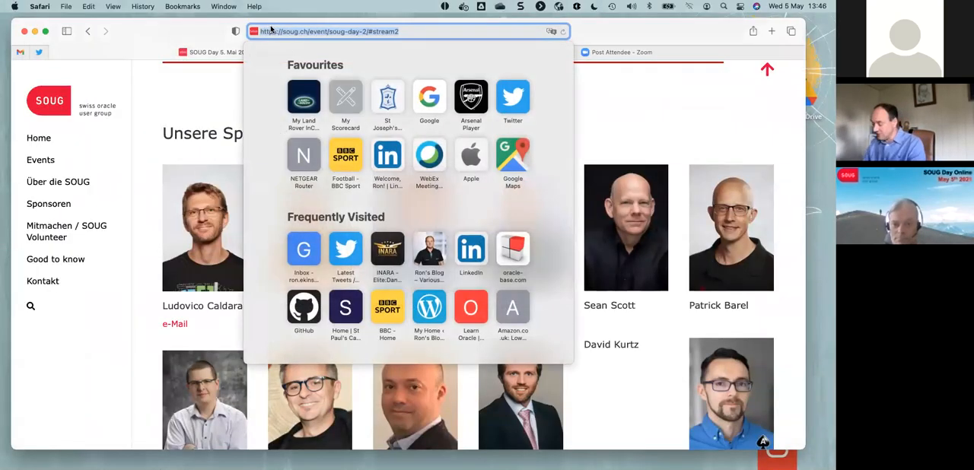
Go to code.purestorage.com and open the ORCA project's GitHub repository from its card.
text(code.purestorage.com)
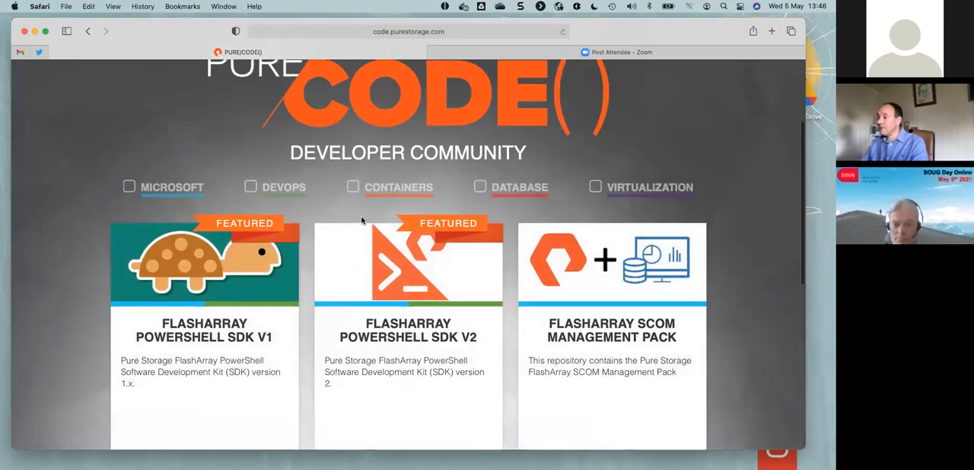
scroll(down, 3)
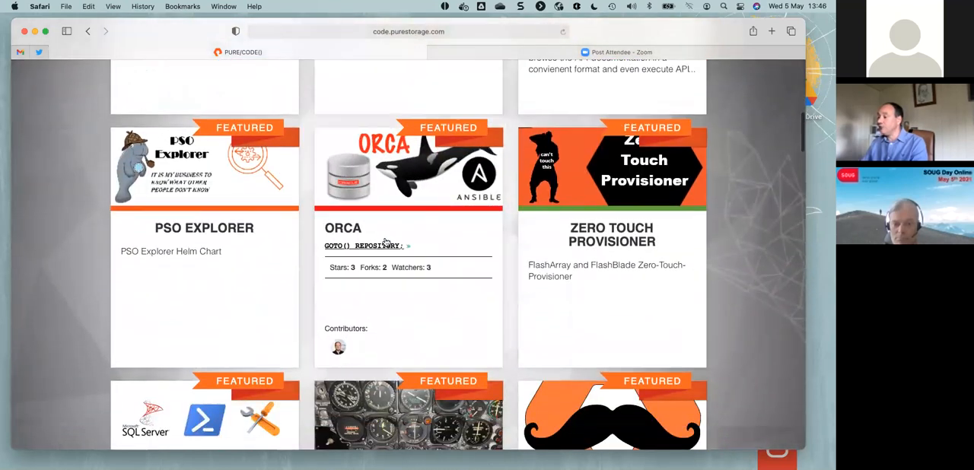
click(363, 245)
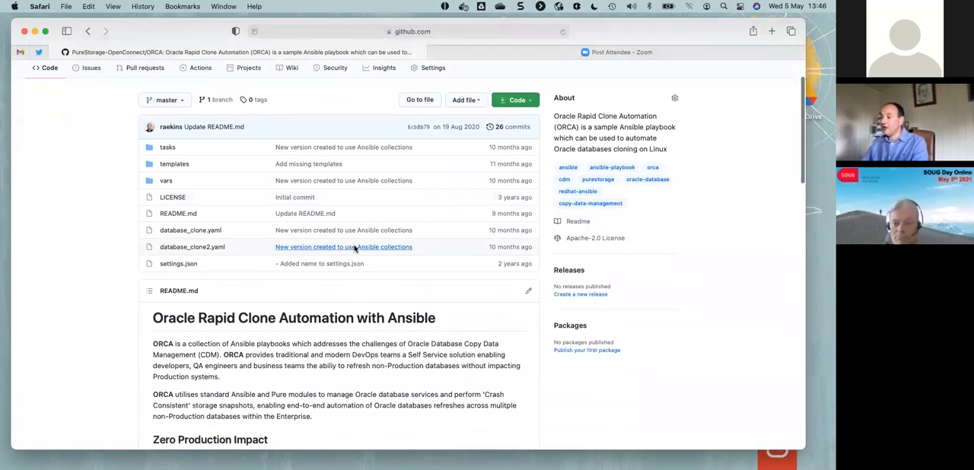
scroll(down, 3)
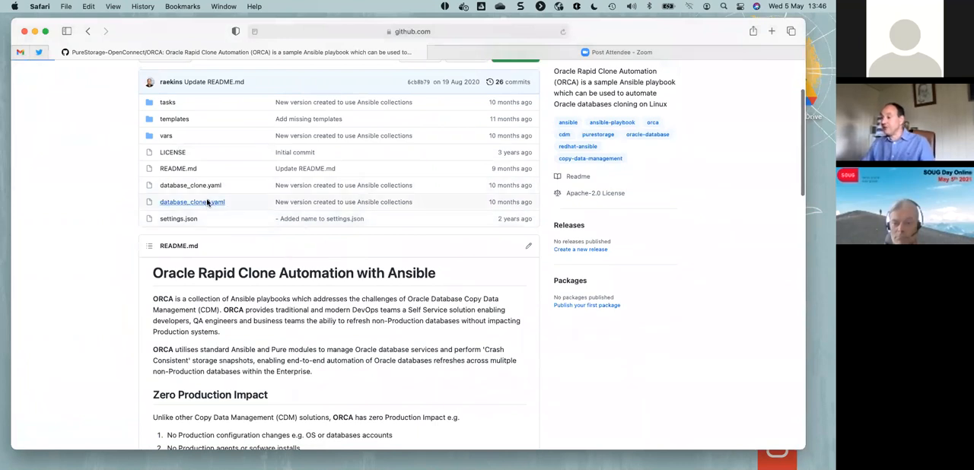
click(192, 201)
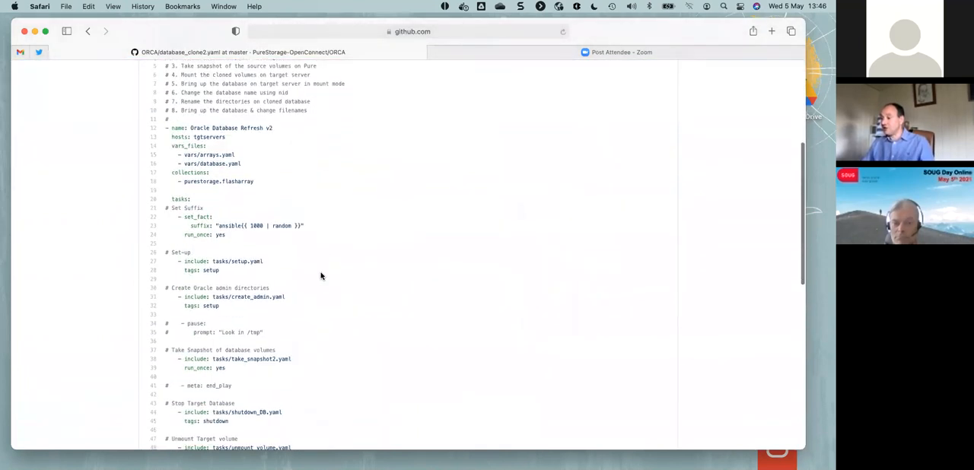
scroll(down, 3)
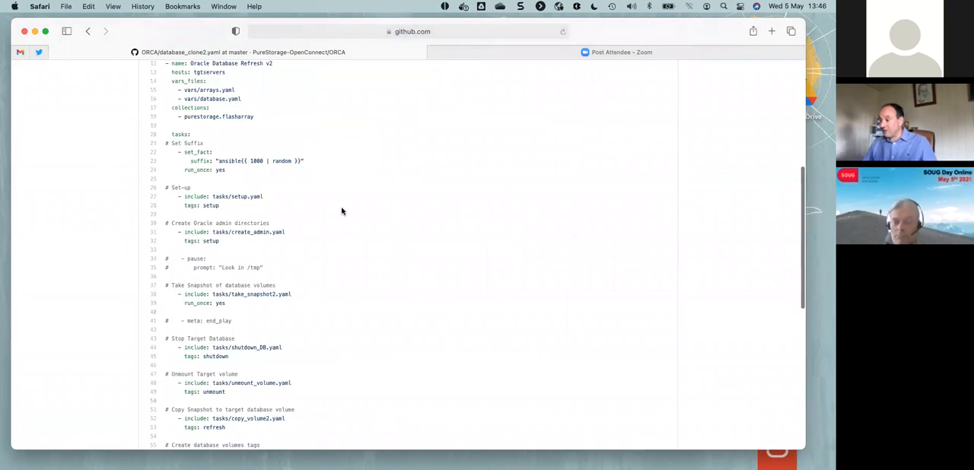
scroll(down, 3)
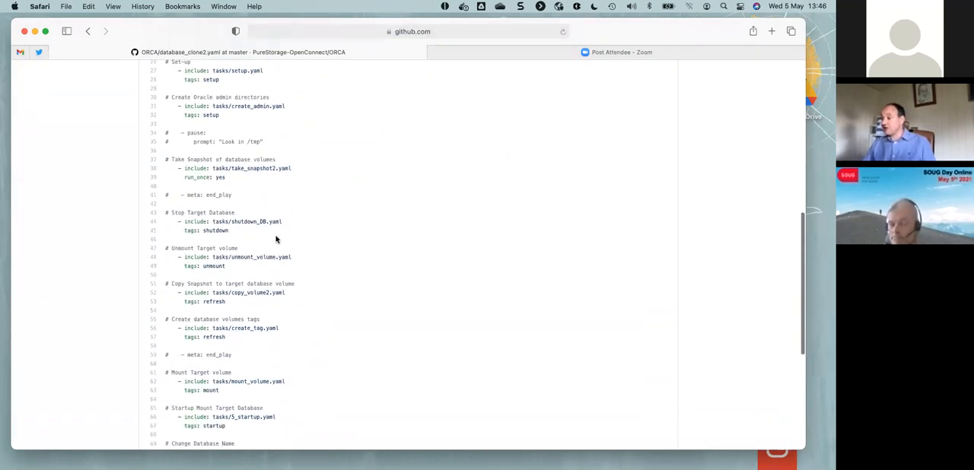
scroll(down, 3)
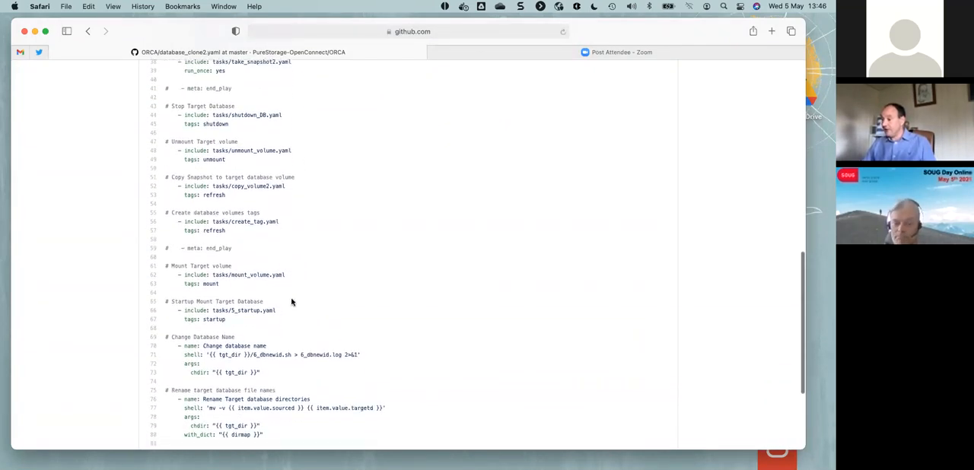
scroll(down, 3)
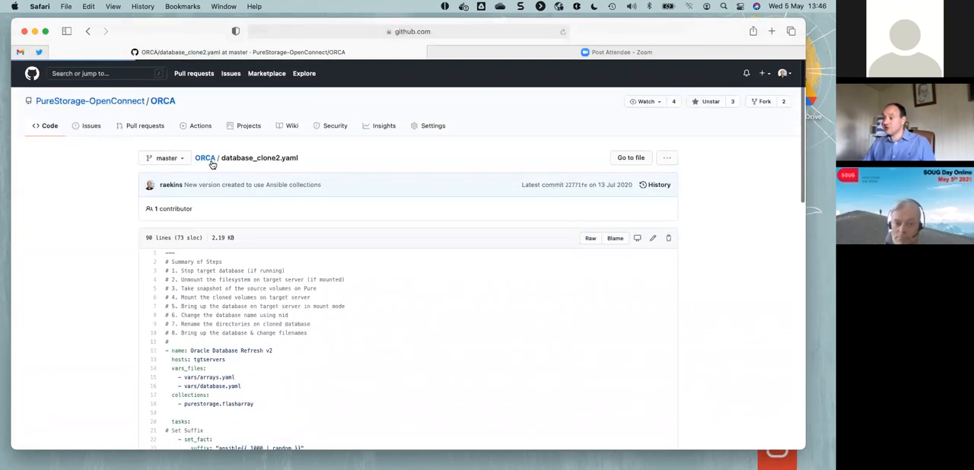
Glance at the ORCA repository's tasks folder, then navigate into its templates folder.
click(204, 159)
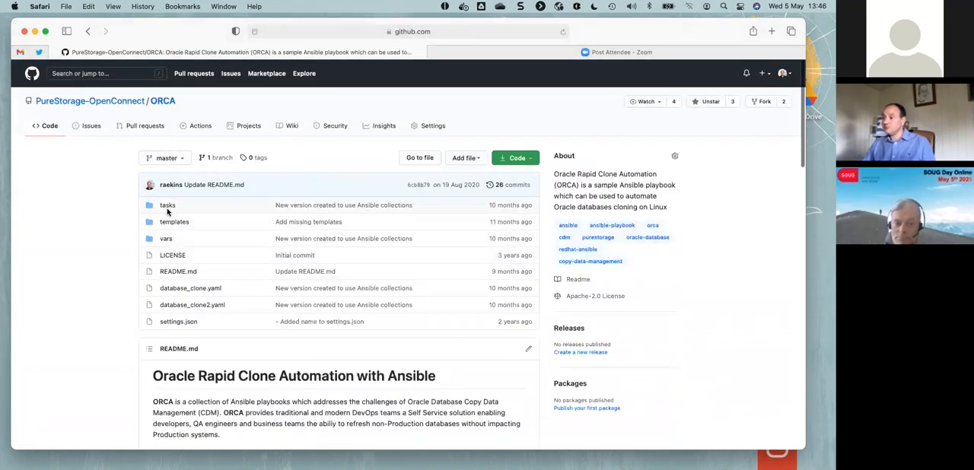
click(167, 204)
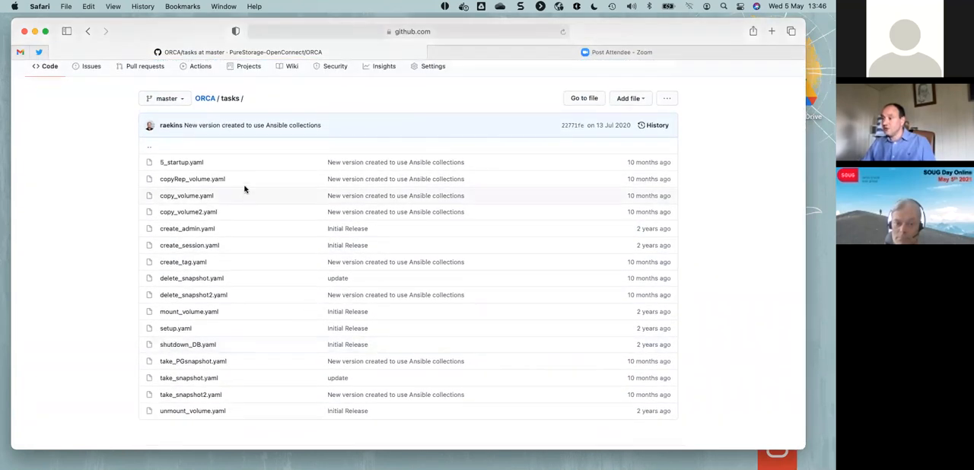
mouse_move(259, 338)
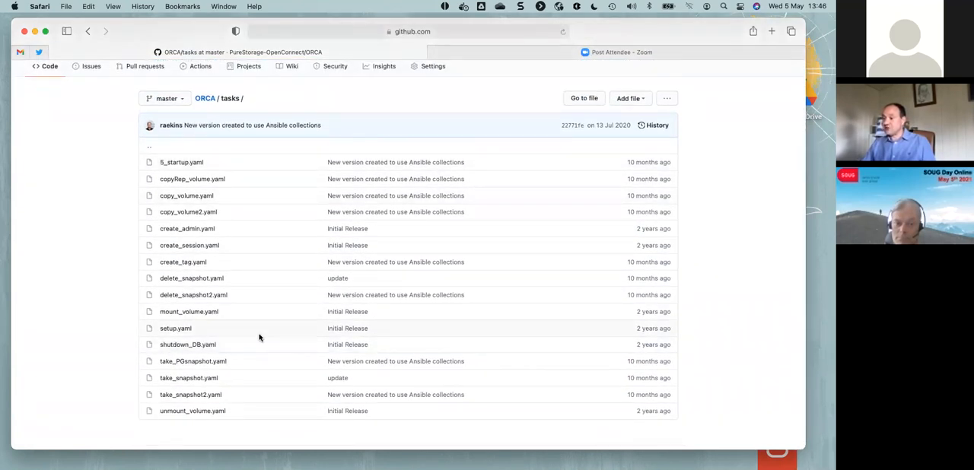
click(204, 98)
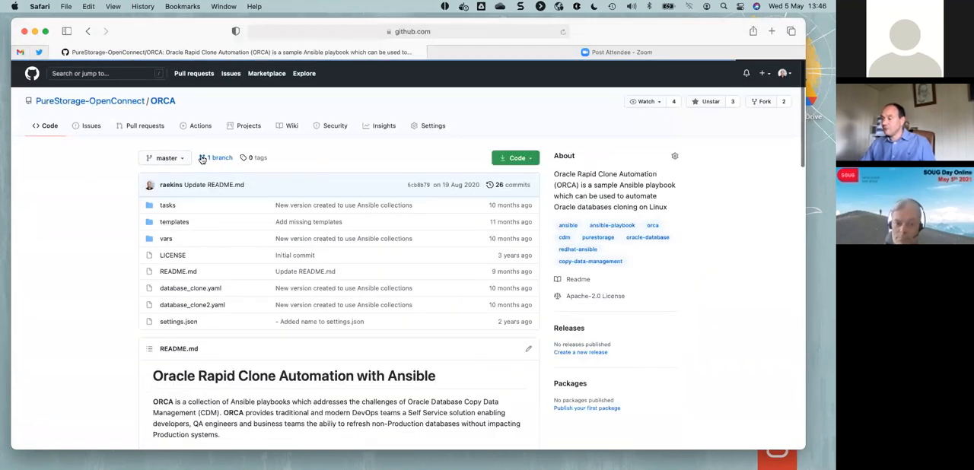
click(173, 222)
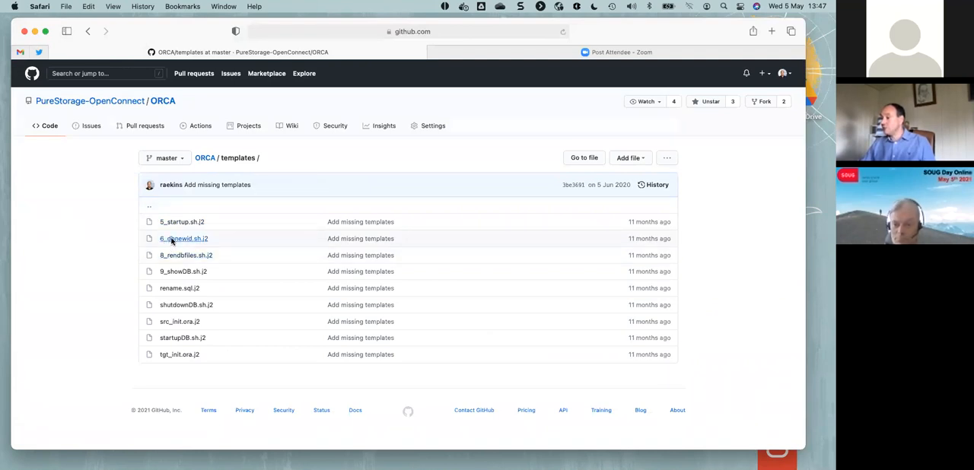
View the 6_dbnewid.sh.j2 template from the templates list.
click(184, 238)
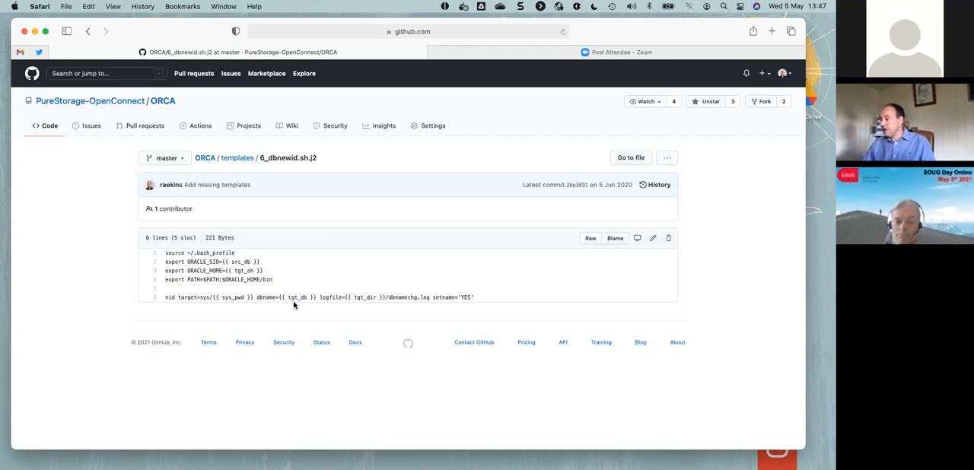
mouse_move(359, 304)
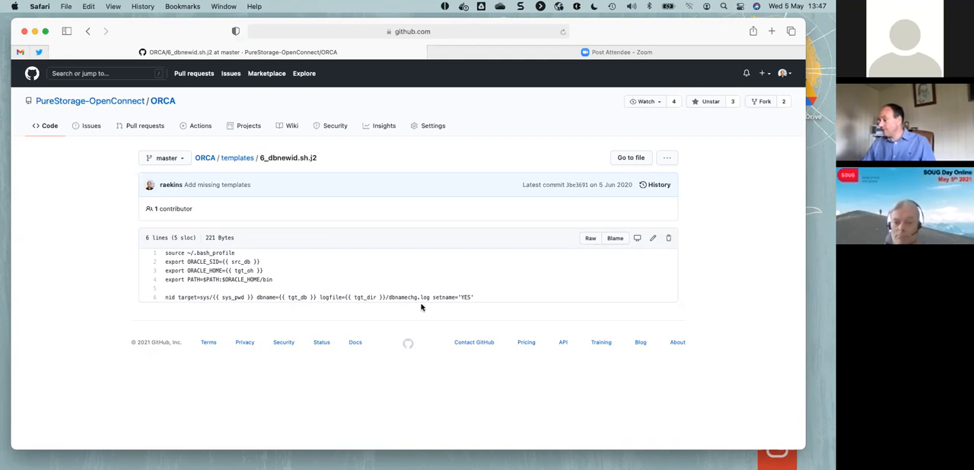
mouse_move(446, 327)
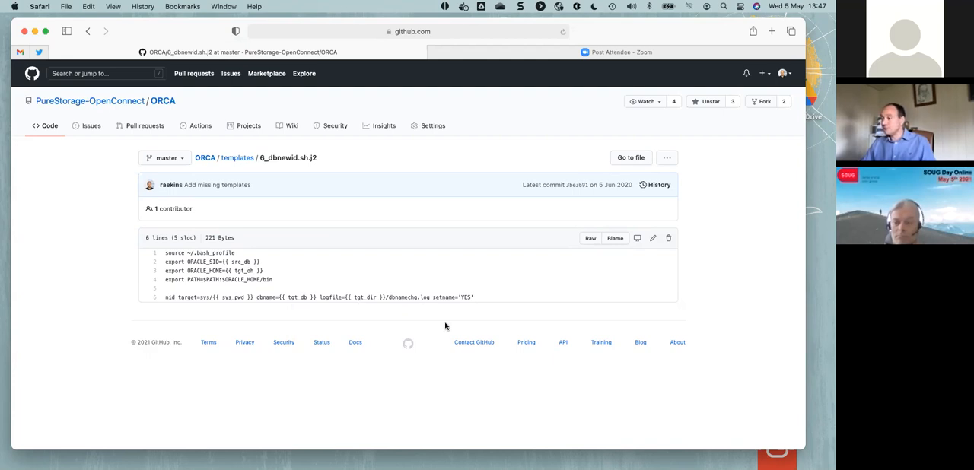
mouse_move(294, 231)
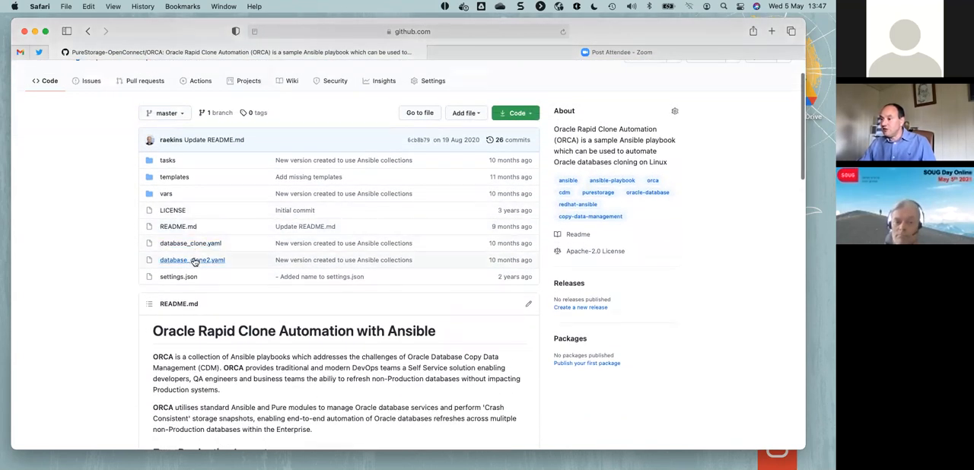
click(192, 260)
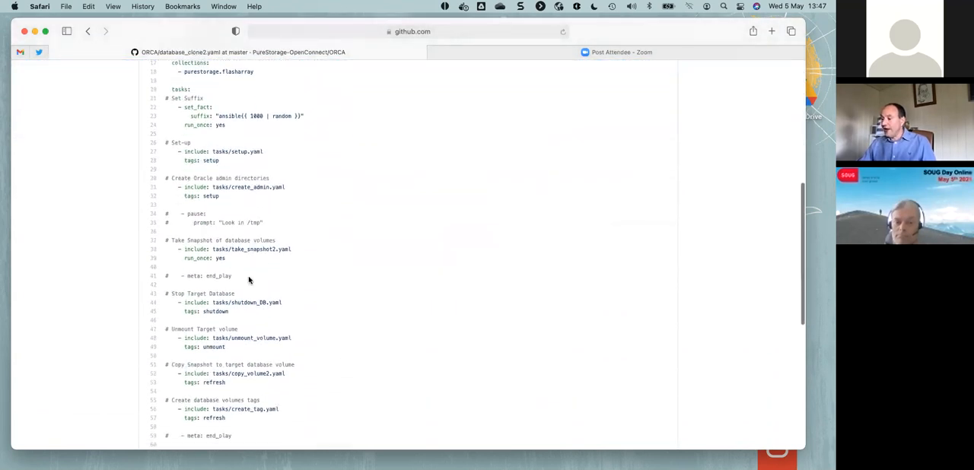
scroll(down, 3)
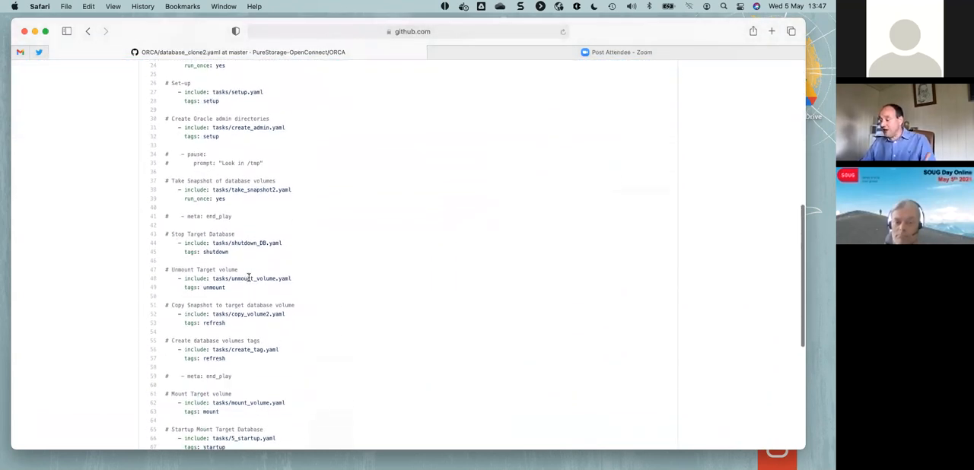
scroll(down, 3)
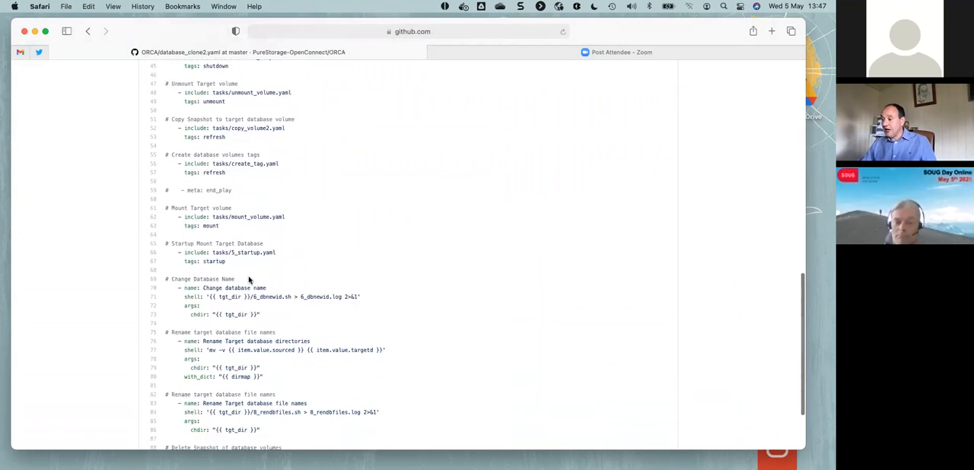
scroll(down, 3)
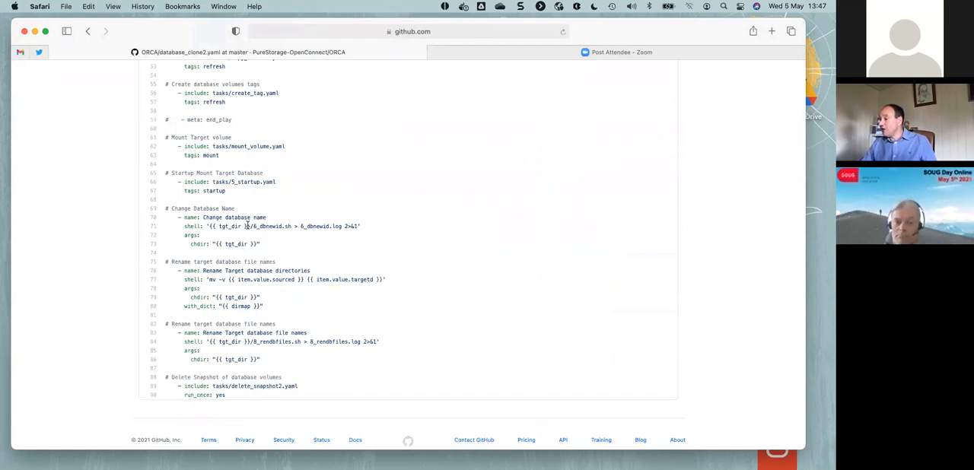
mouse_move(332, 225)
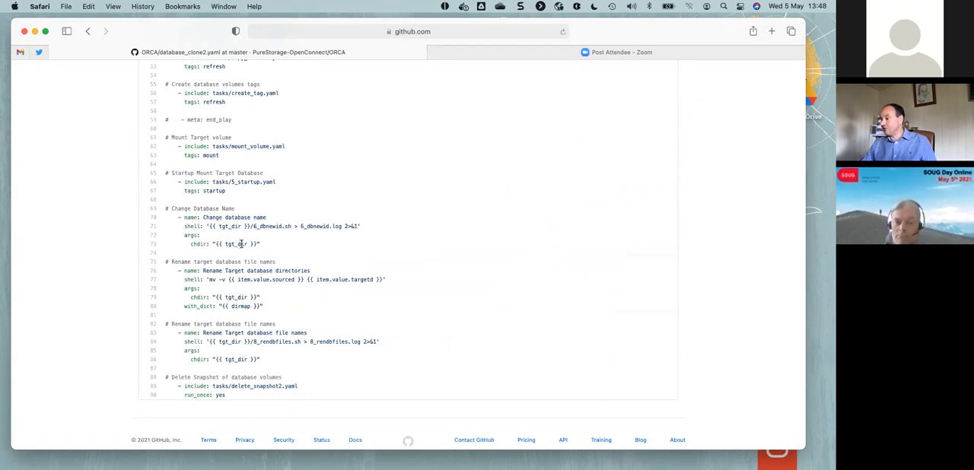
mouse_move(317, 262)
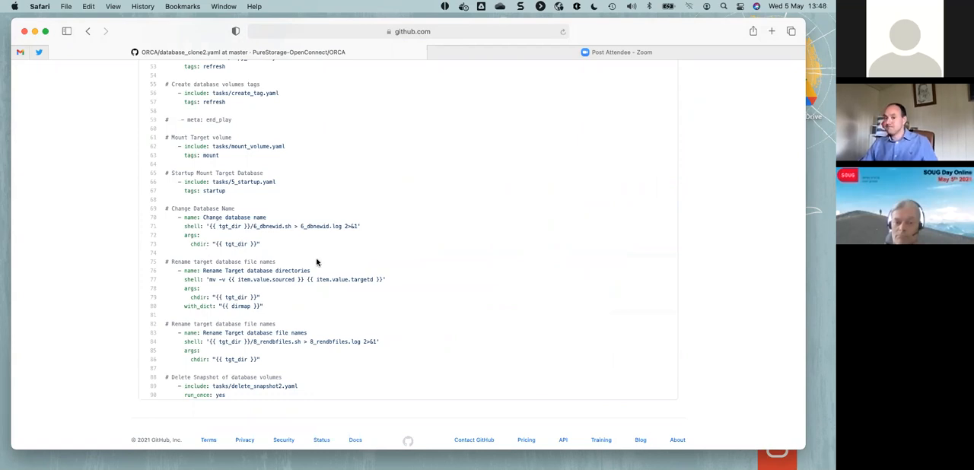
mouse_move(365, 152)
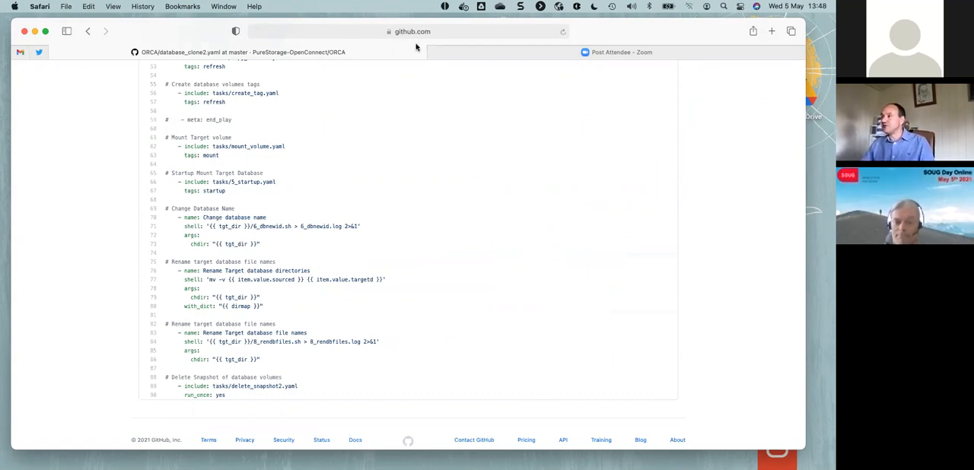
mouse_move(411, 228)
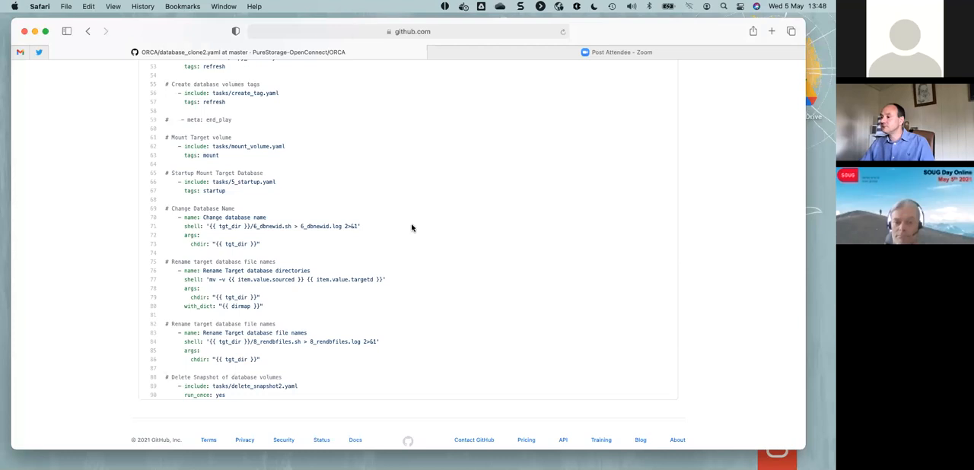
mouse_move(140, 353)
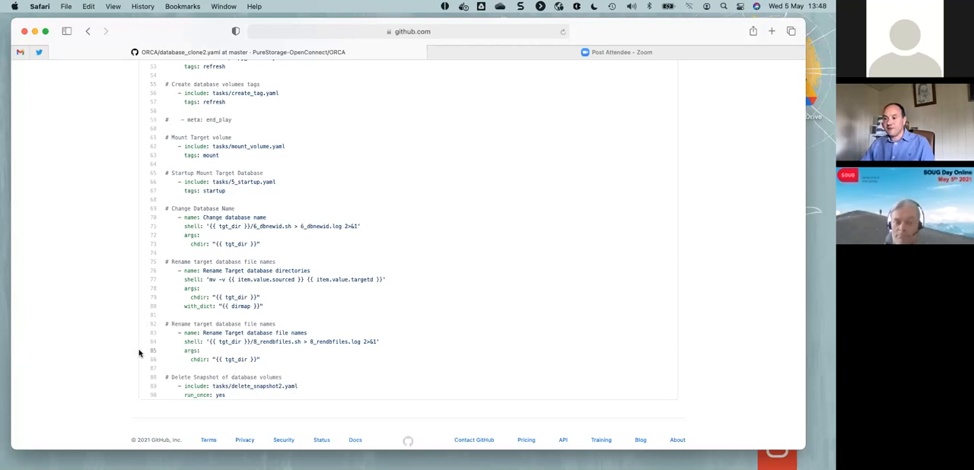
mouse_move(140, 384)
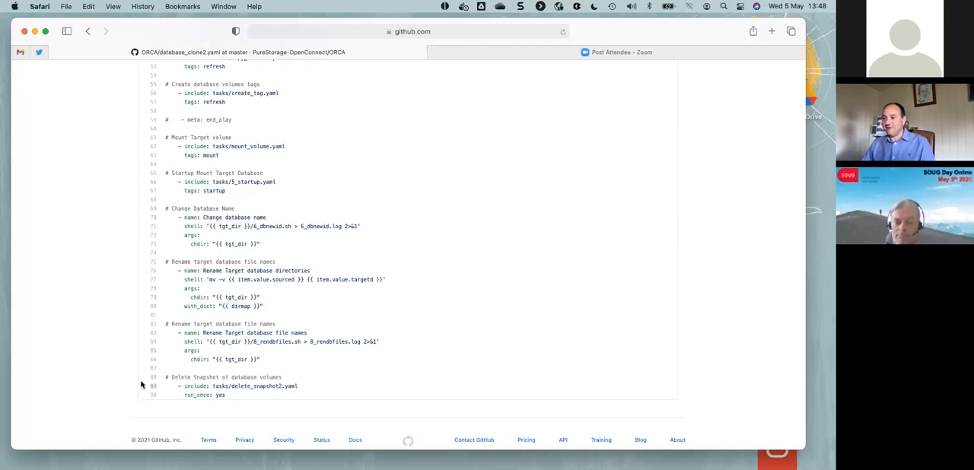
mouse_move(280, 114)
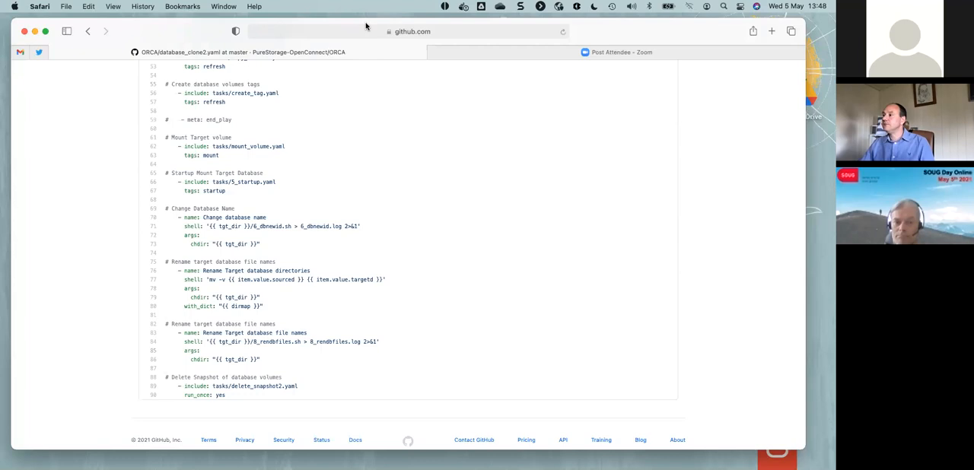
mouse_move(396, 28)
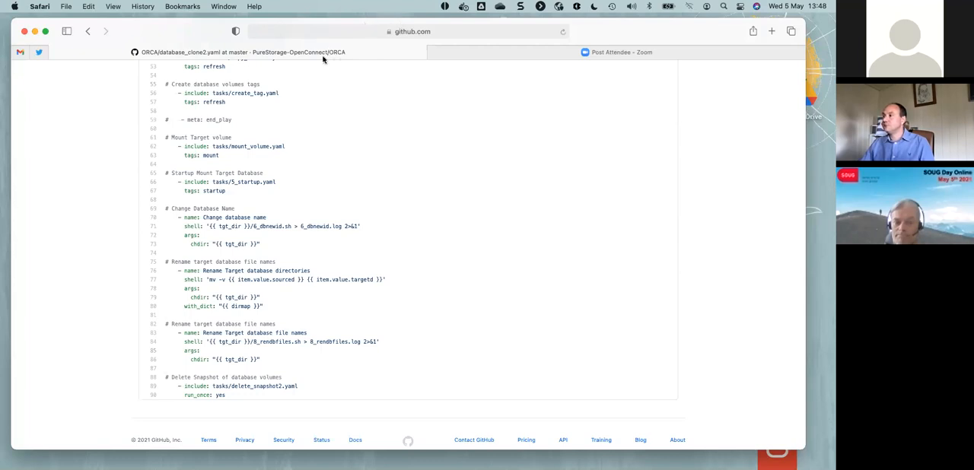
mouse_move(245, 143)
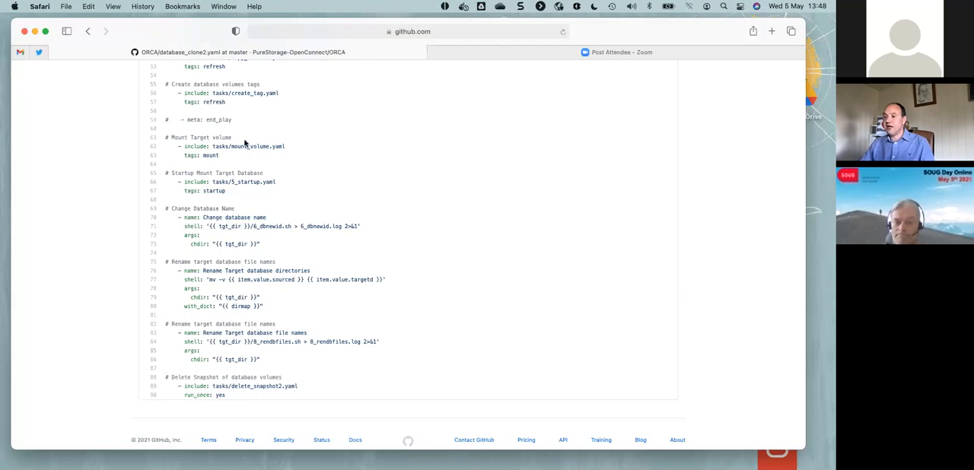
mouse_move(234, 267)
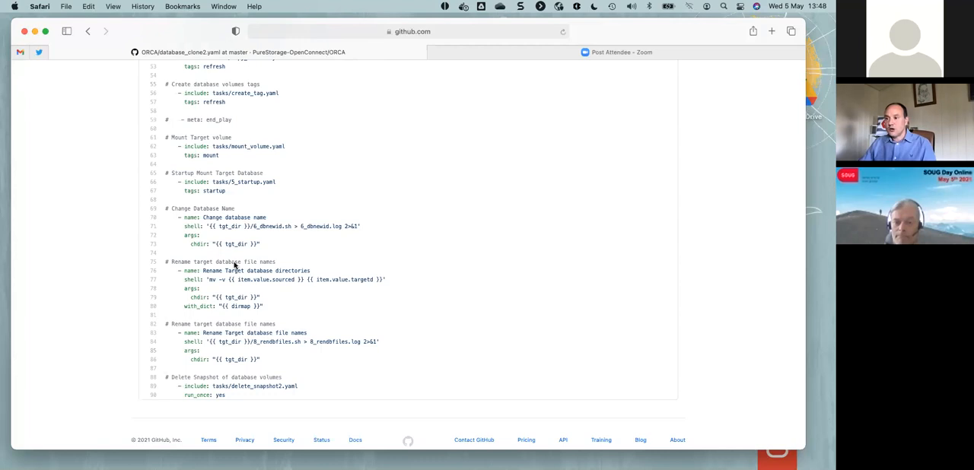
mouse_move(94, 128)
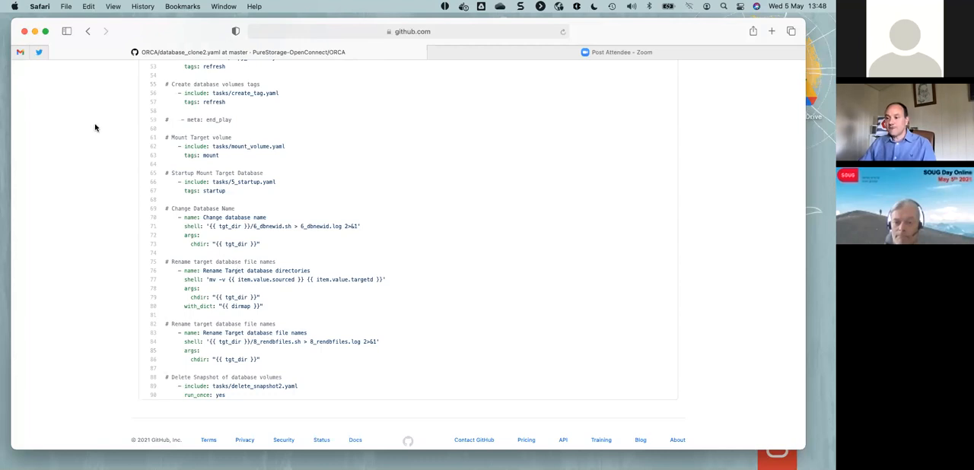
mouse_move(237, 197)
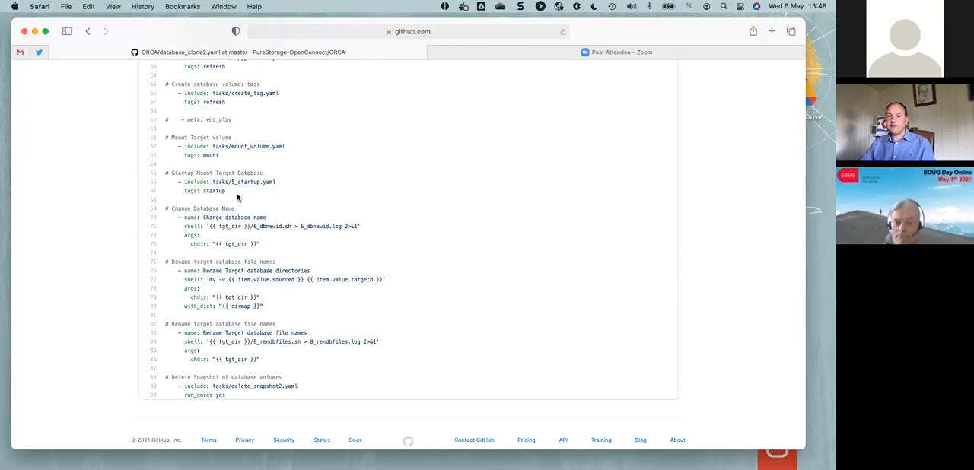
mouse_move(396, 220)
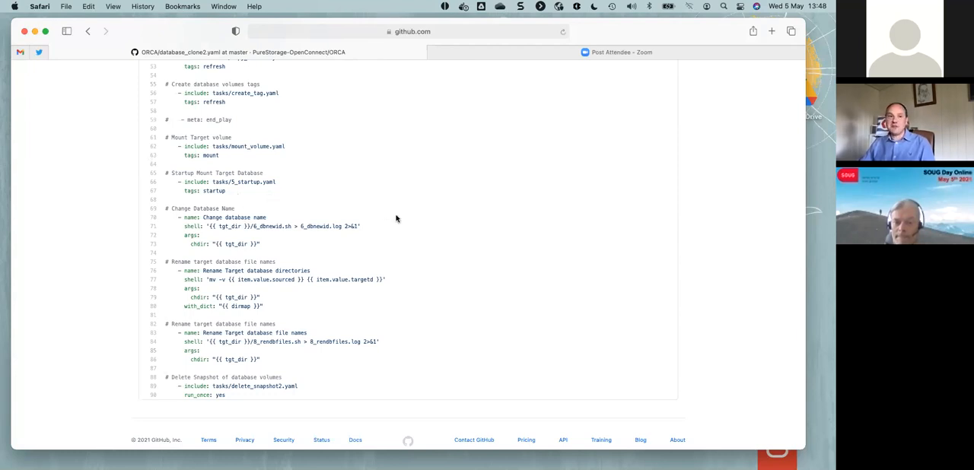